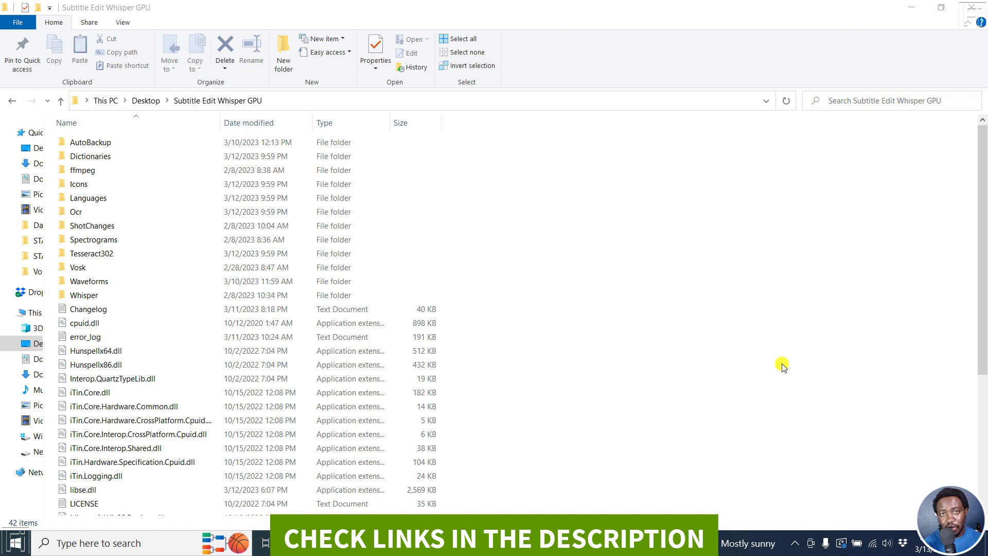
mouse_move(488, 396)
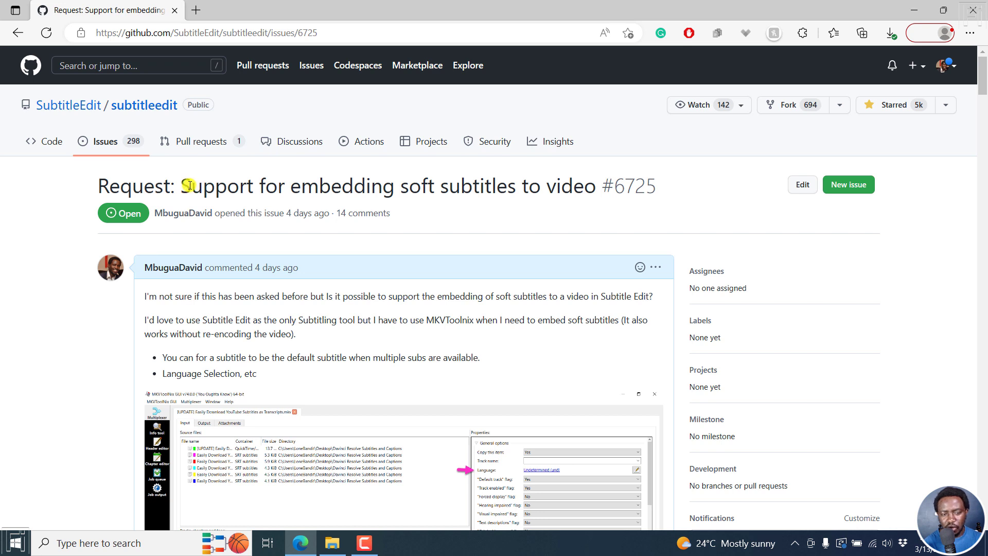
Highlight the issue title, the MKVToolnix mention and the srt + assa suggestion
left_click_drag(191, 186, 544, 186)
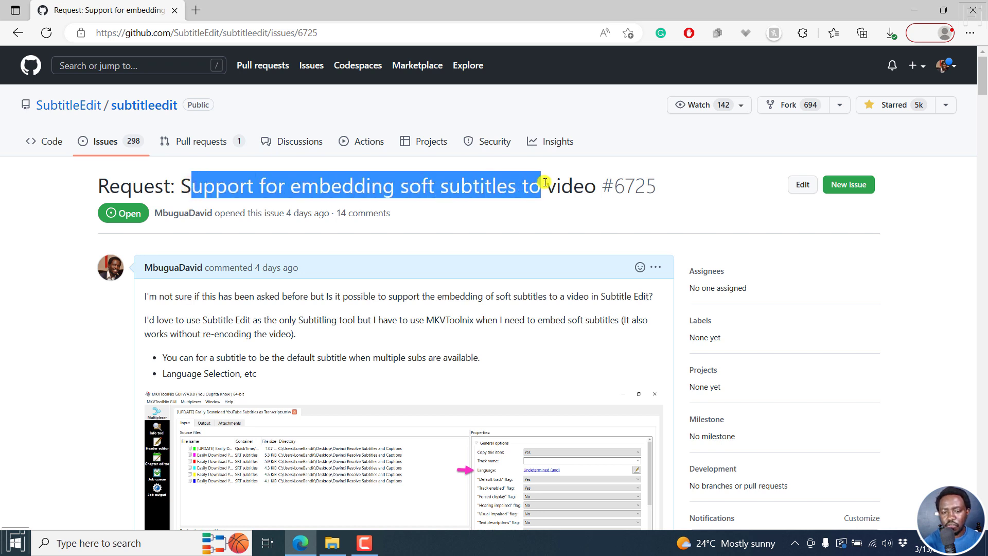
left_click_drag(542, 185, 570, 185)
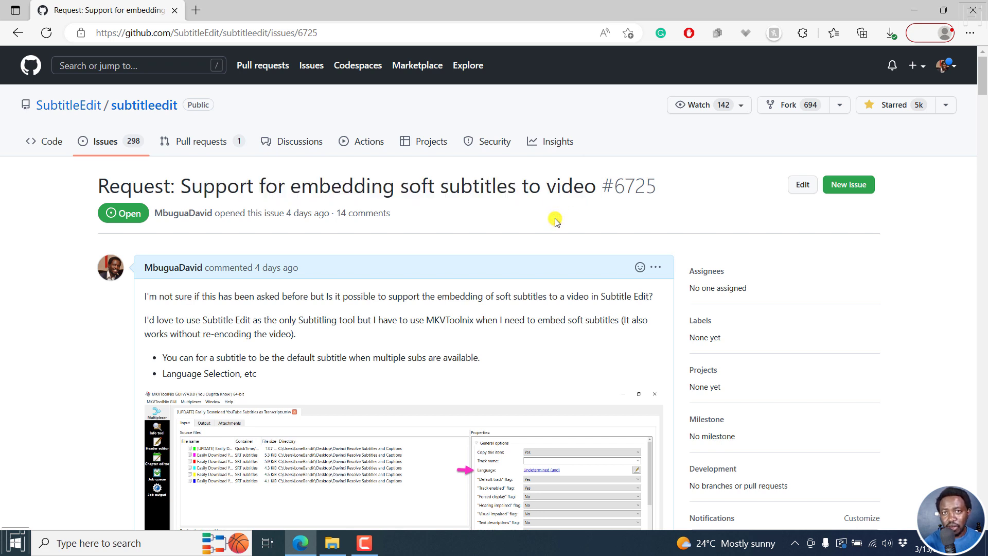
mouse_move(138, 379)
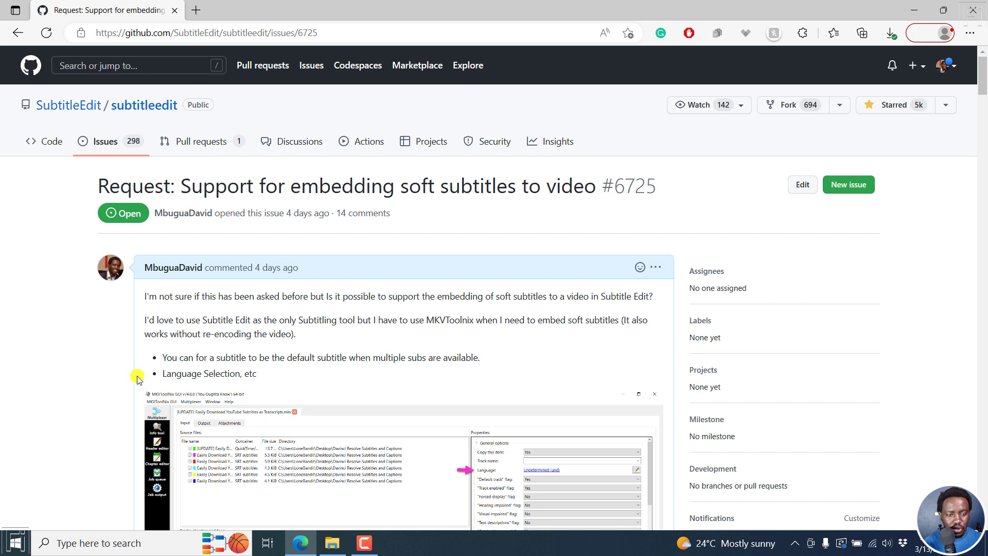
mouse_move(362, 344)
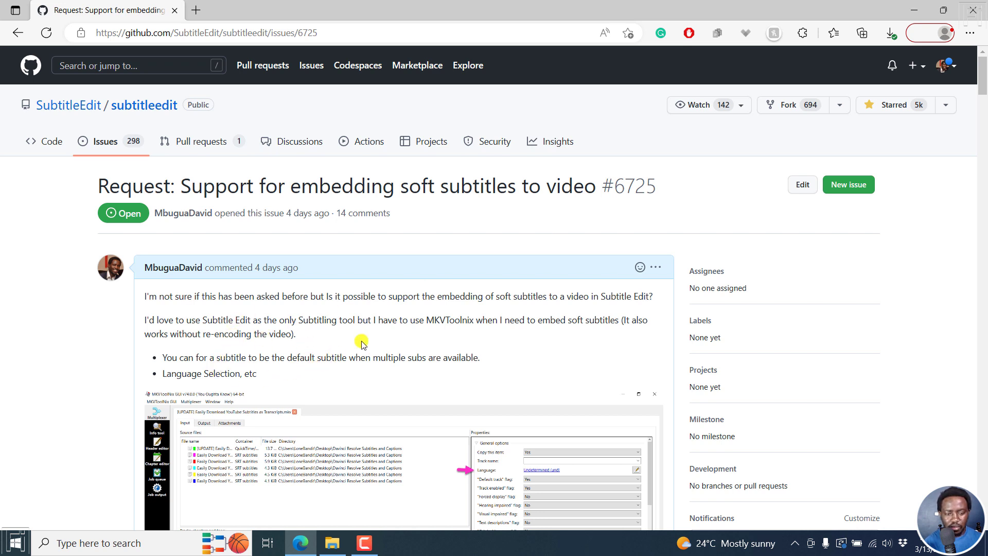
left_click_drag(398, 321, 478, 320)
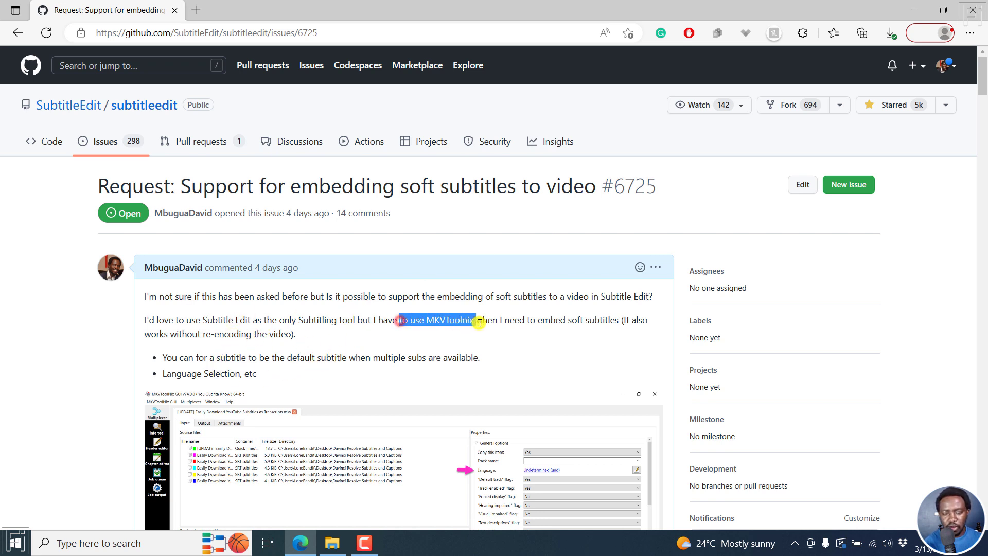
left_click(913, 191)
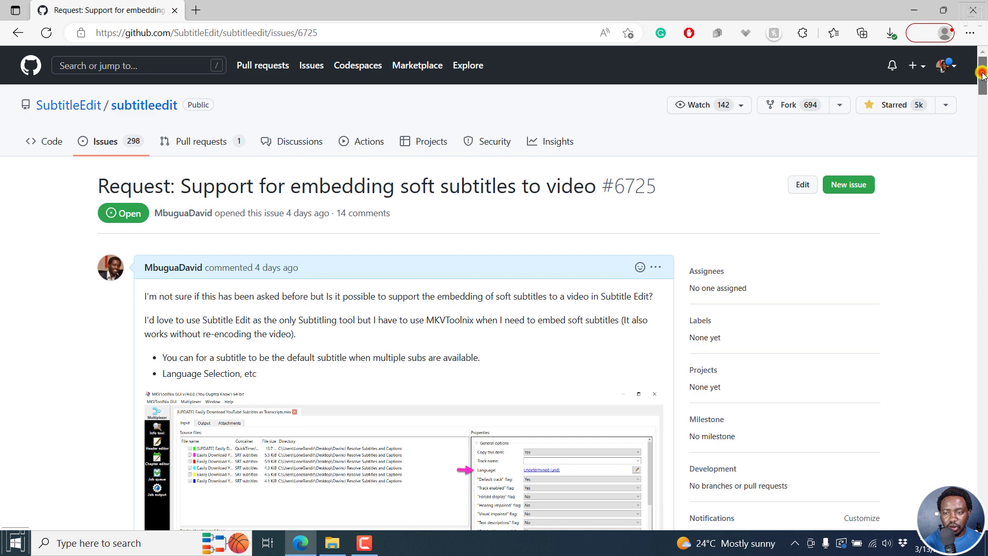
scroll("down", 3)
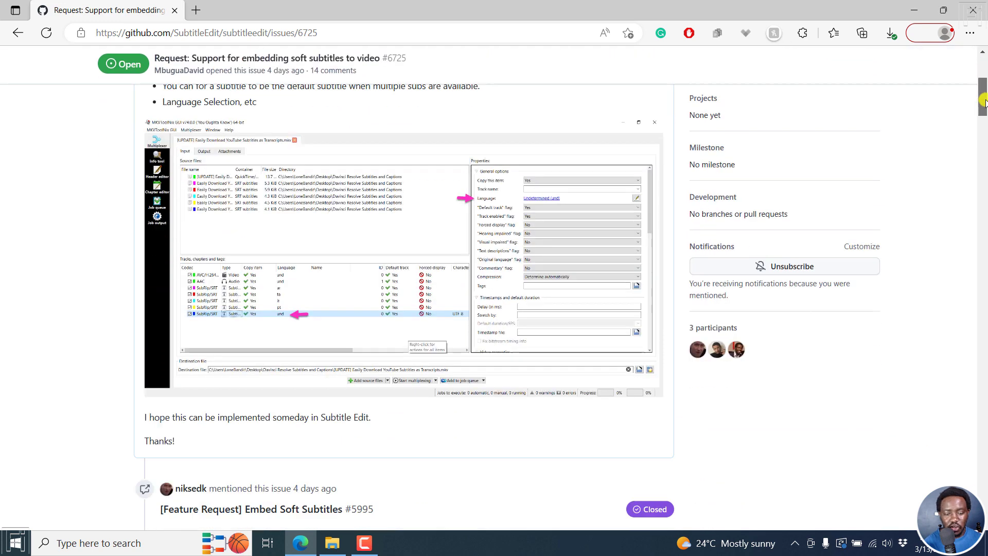
scroll("down", 3)
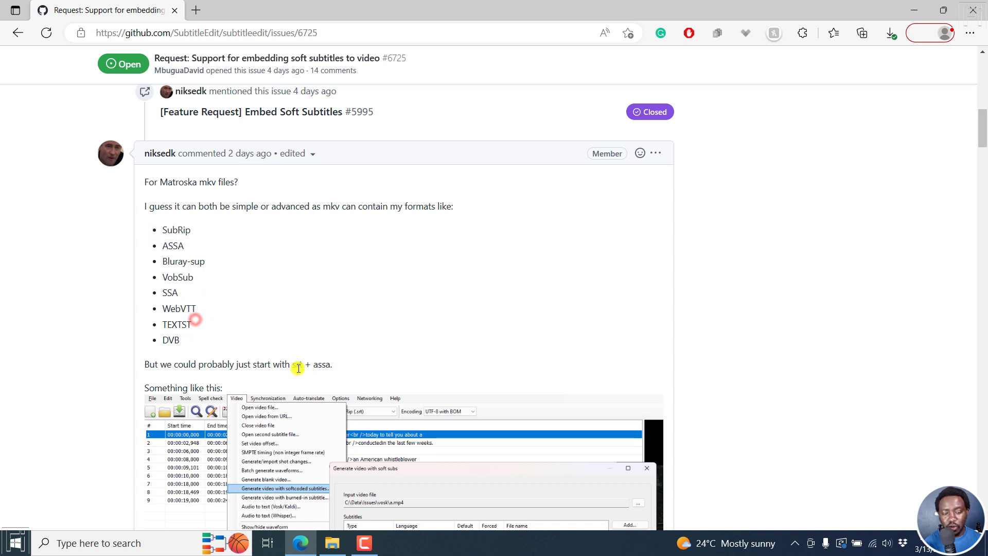
left_click_drag(292, 365, 340, 364)
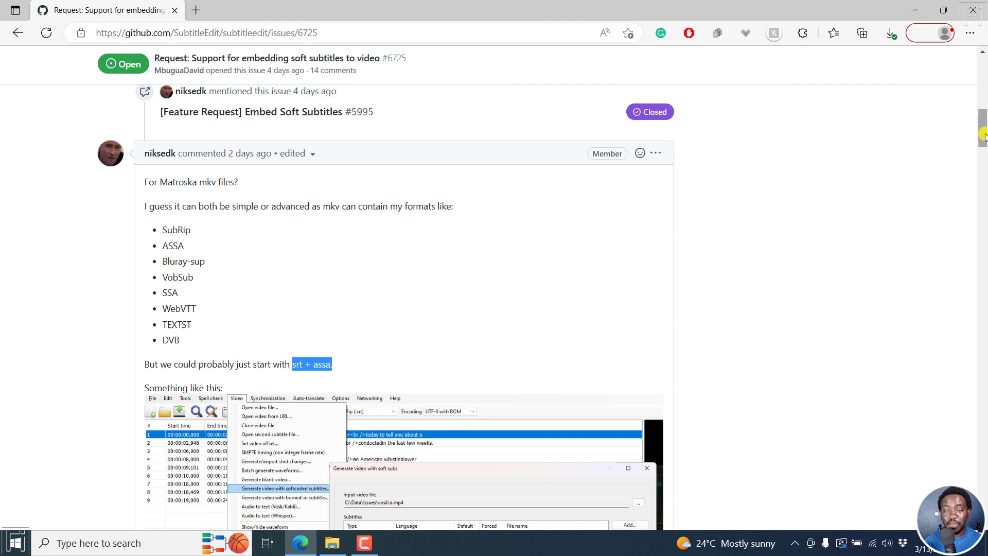
scroll("down", 3)
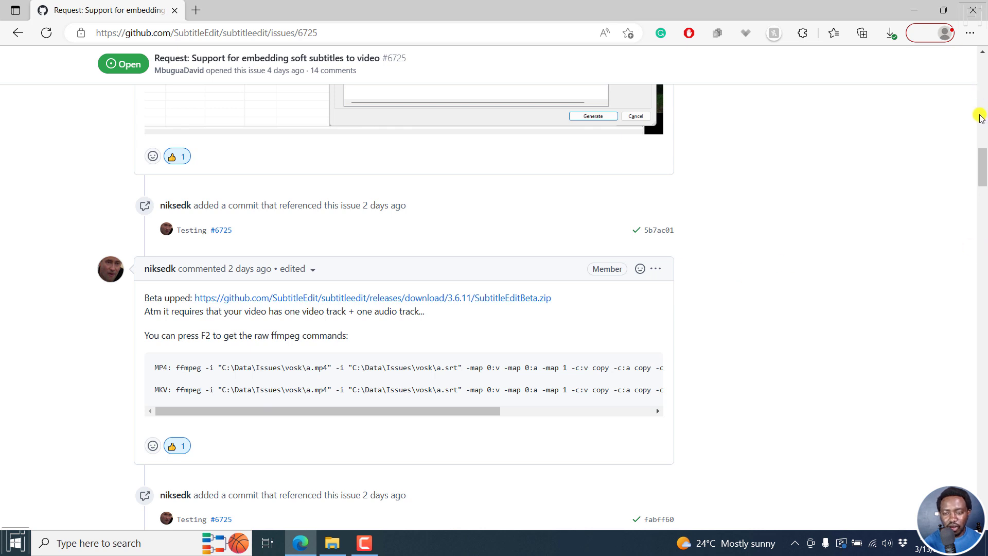
mouse_move(803, 228)
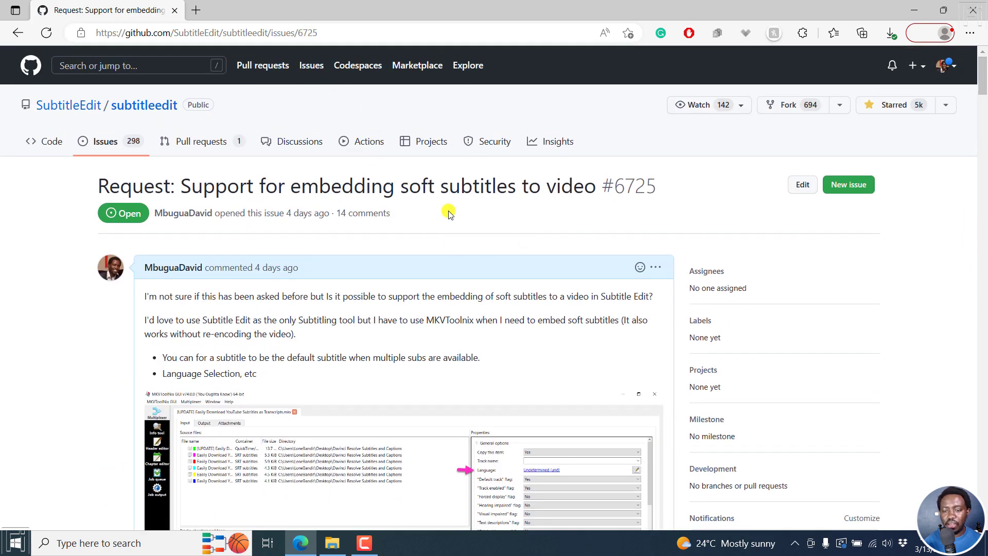
mouse_move(35, 141)
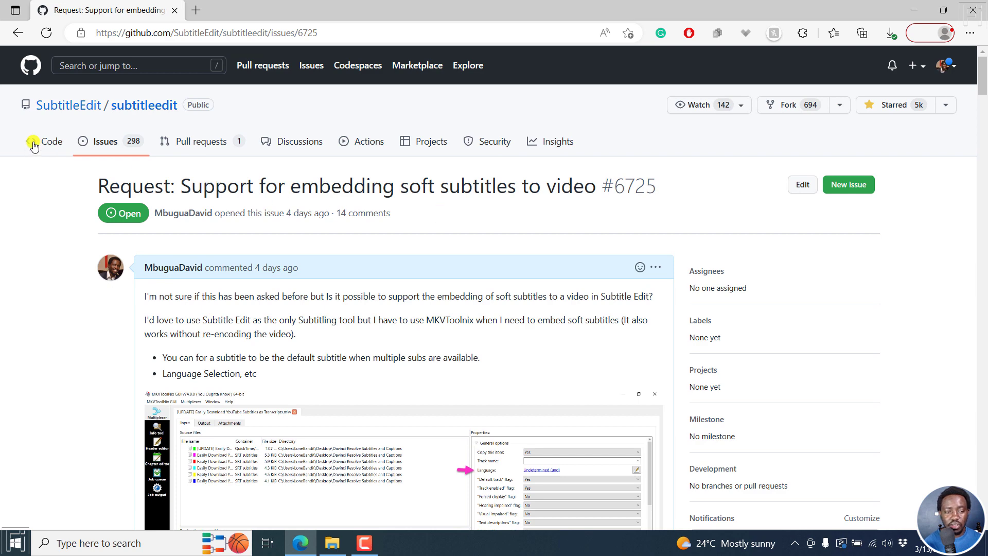
Show the subtitleedit repository's list of 298 open issues
left_click(99, 141)
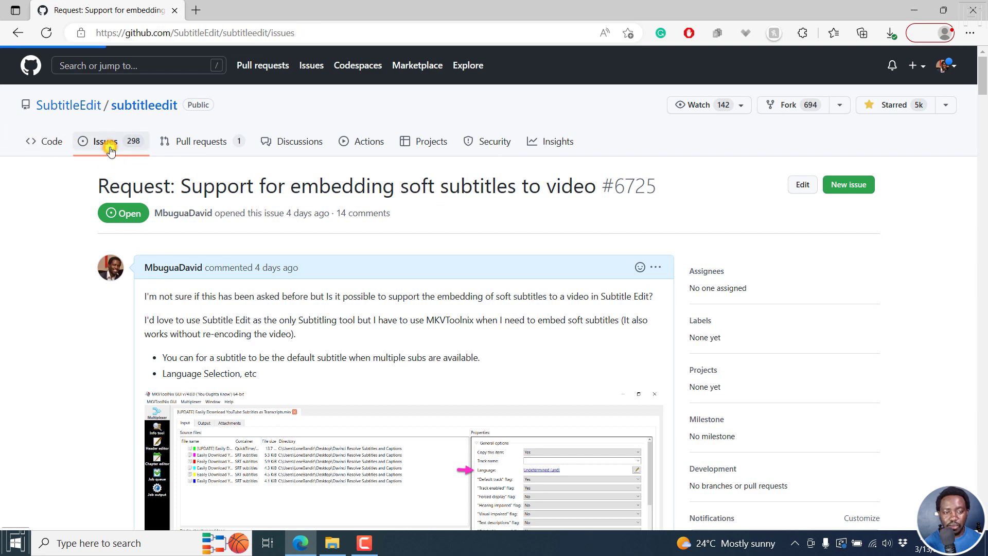
left_click(101, 140)
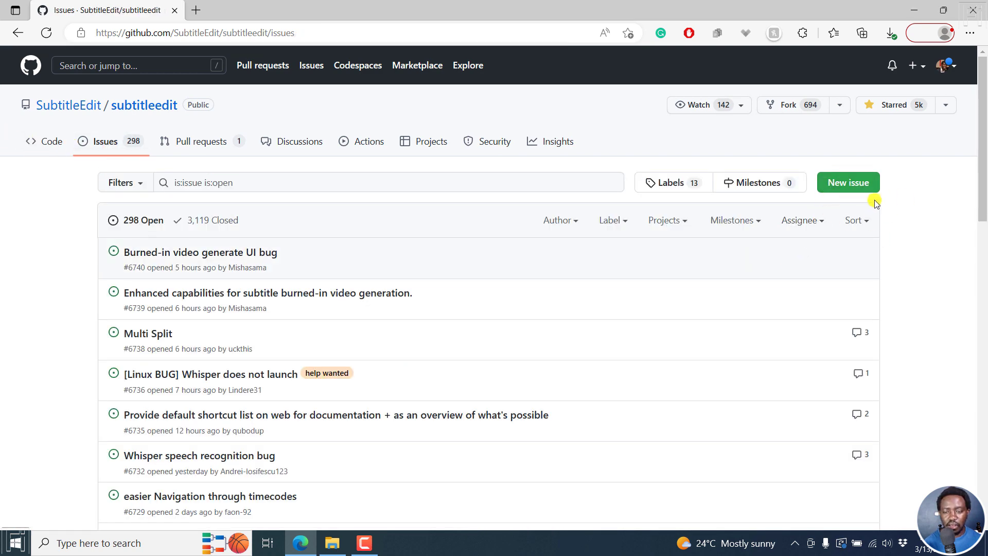
mouse_move(899, 197)
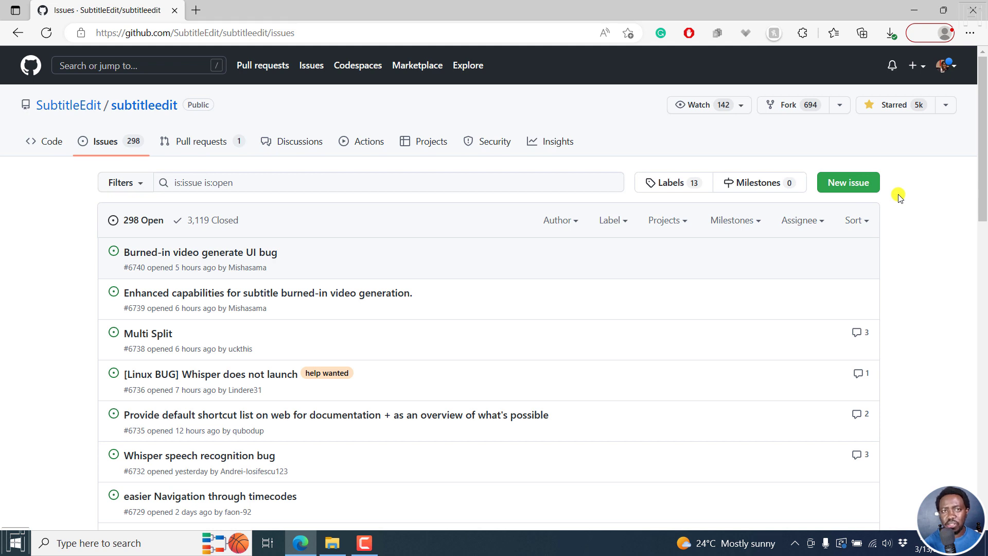
mouse_move(463, 252)
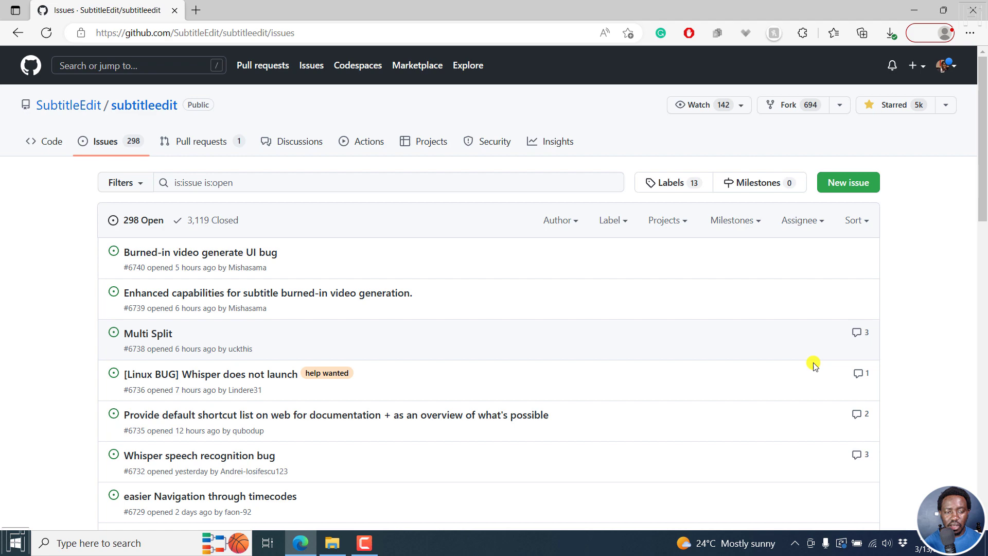
mouse_move(978, 243)
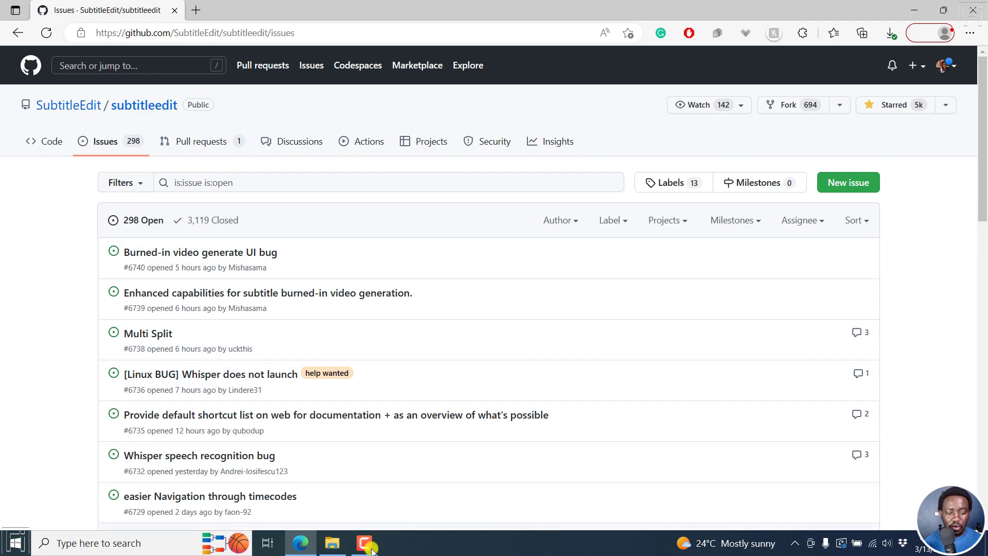
left_click(332, 543)
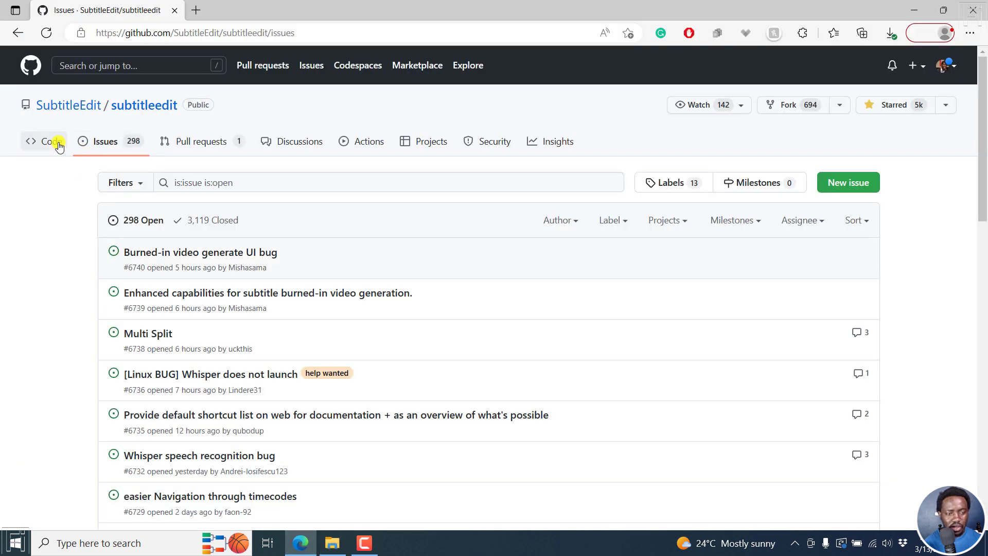
Go to the 48 releases and scroll to the Subtitle Edit 3.6.11 assets, including SubtitleEditBeta.zip
left_click(45, 141)
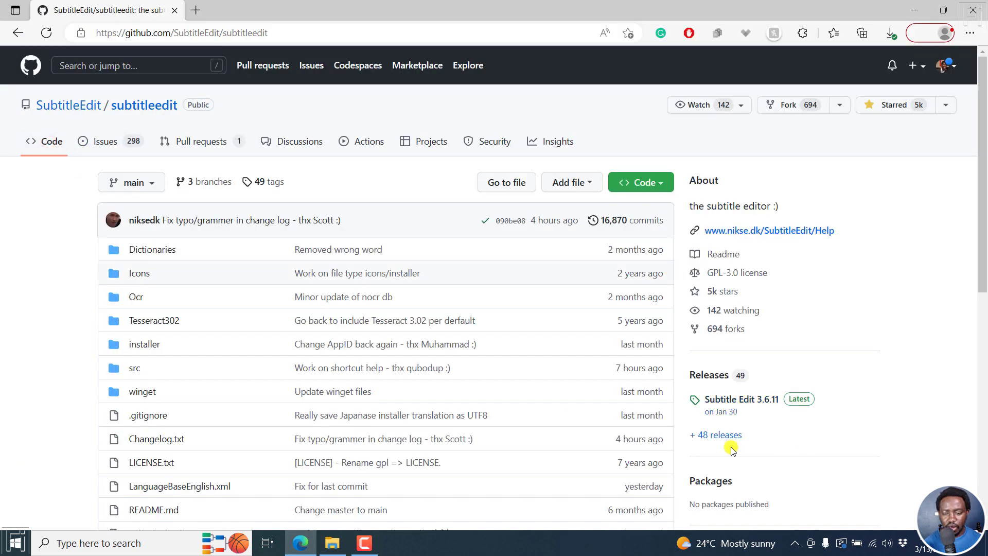
mouse_move(716, 435)
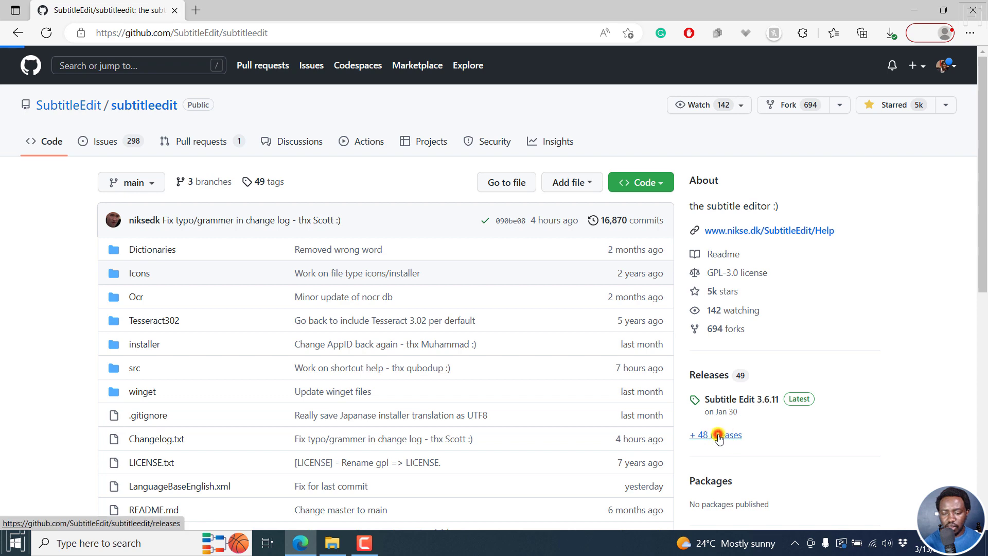
left_click(715, 435)
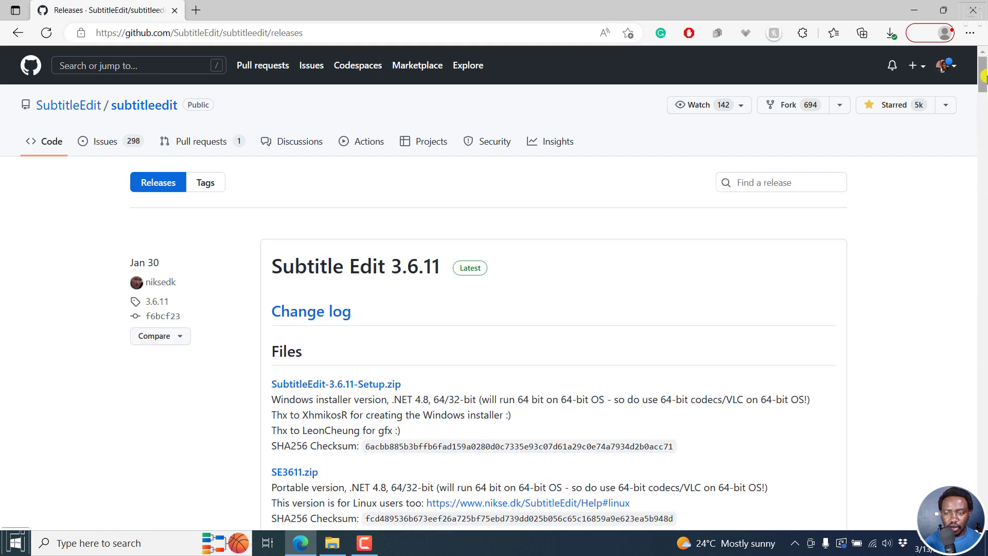
scroll("down", 3)
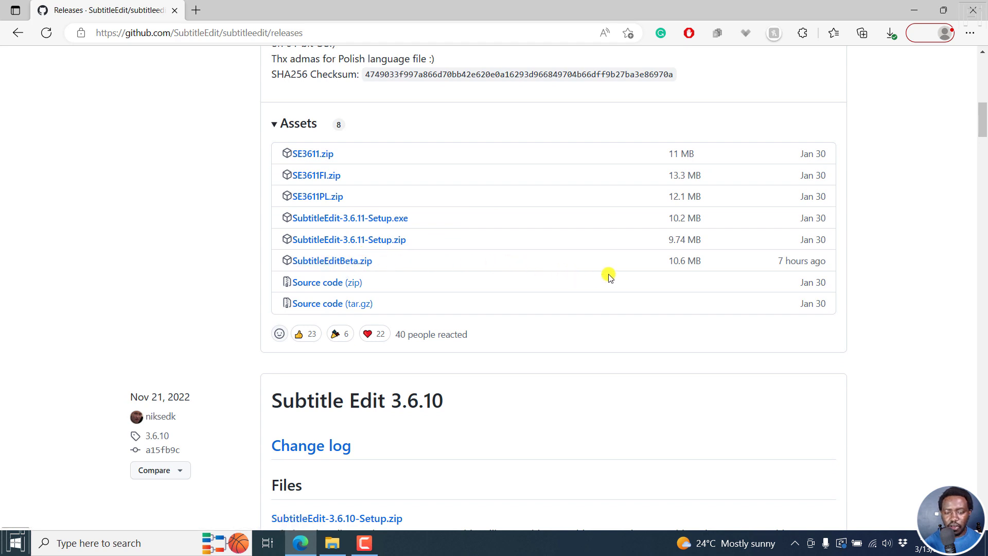
mouse_move(485, 260)
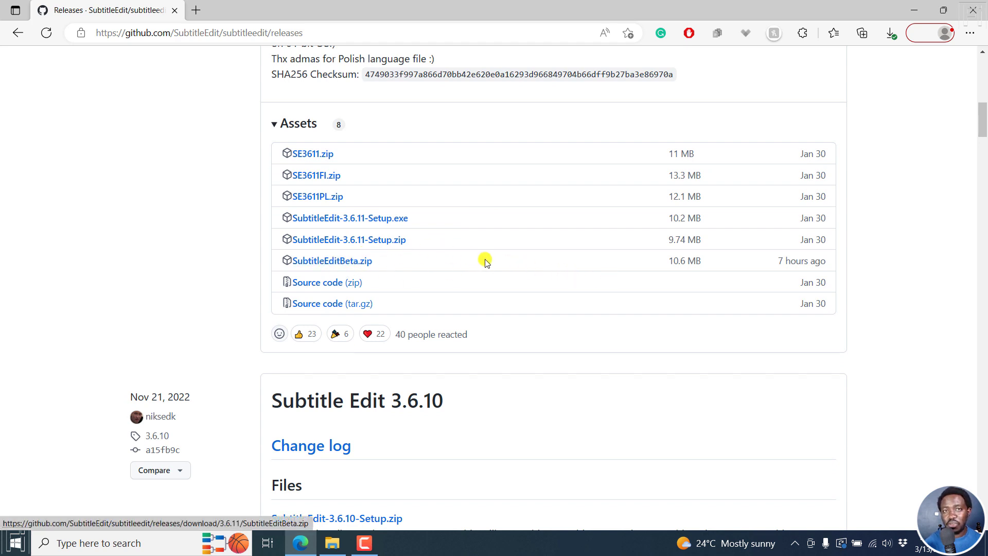
mouse_move(721, 281)
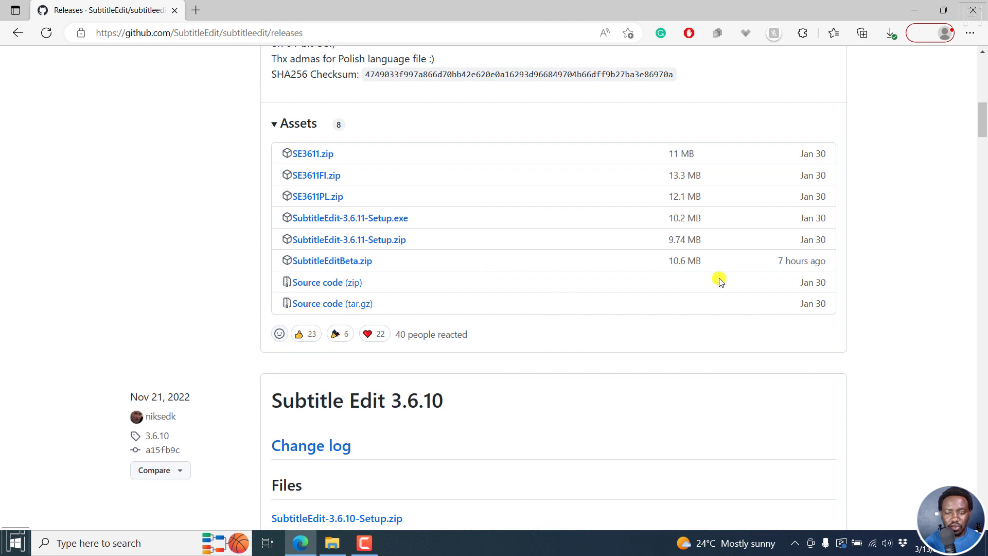
mouse_move(470, 471)
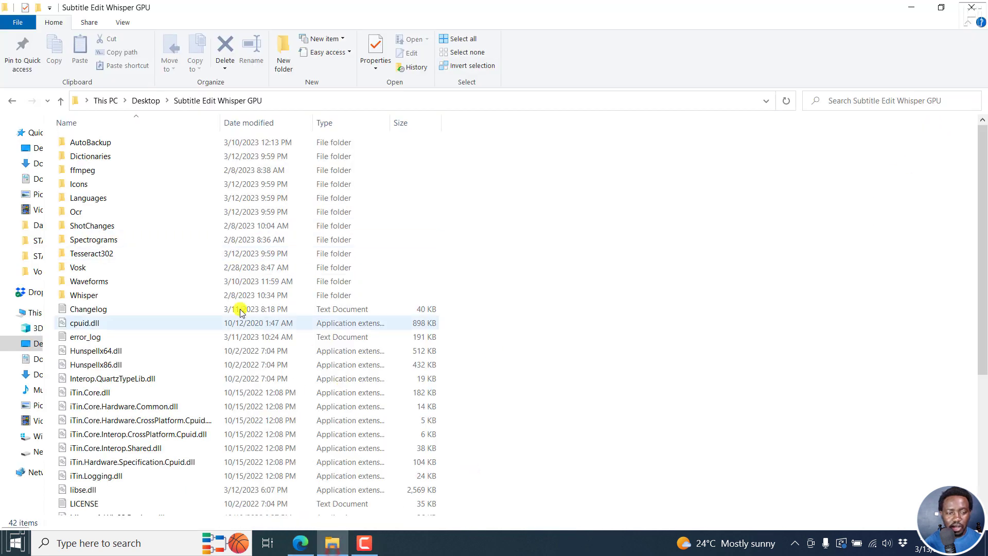
Scroll the Subtitle Edit Whisper GPU folder down to the SubtitleEdit application
scroll("down", 3)
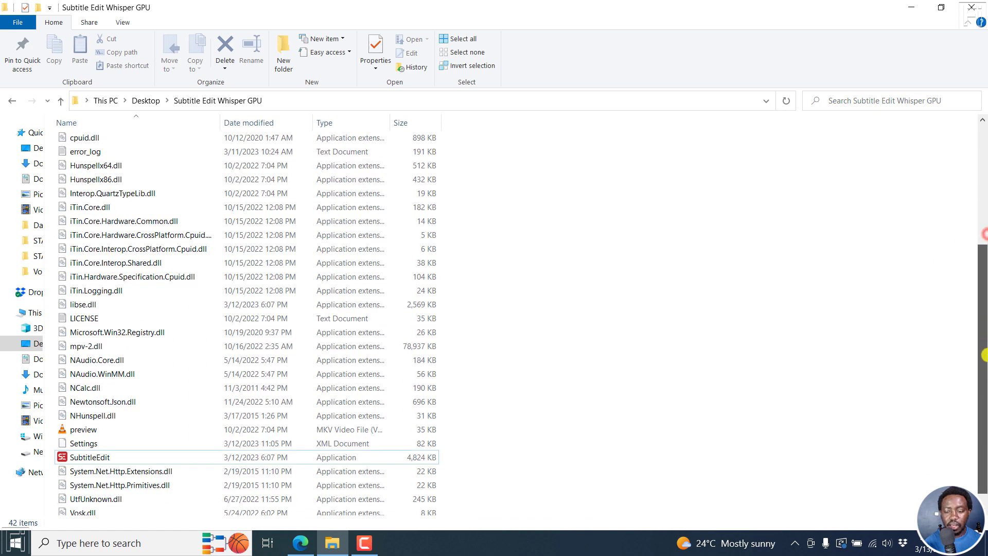
scroll("down", 3)
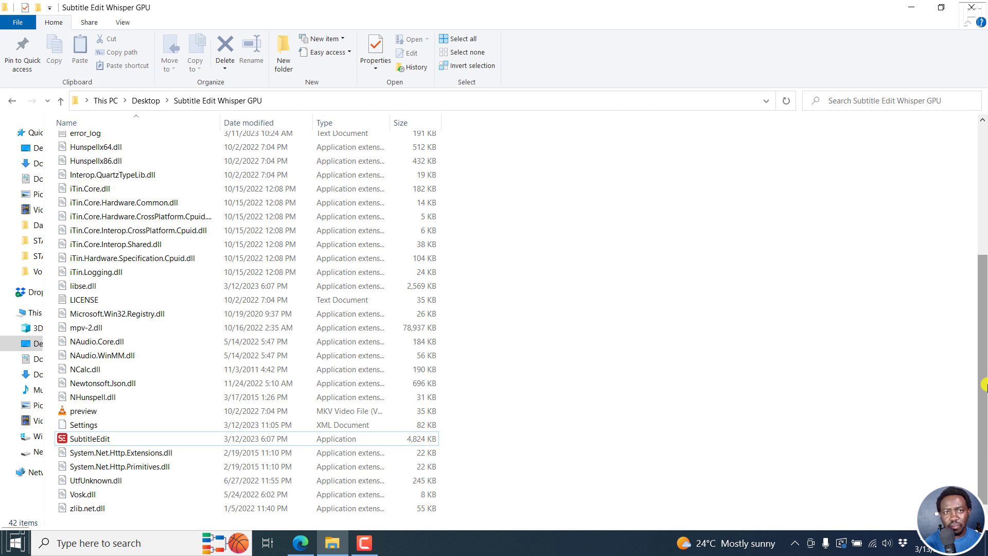
mouse_move(791, 375)
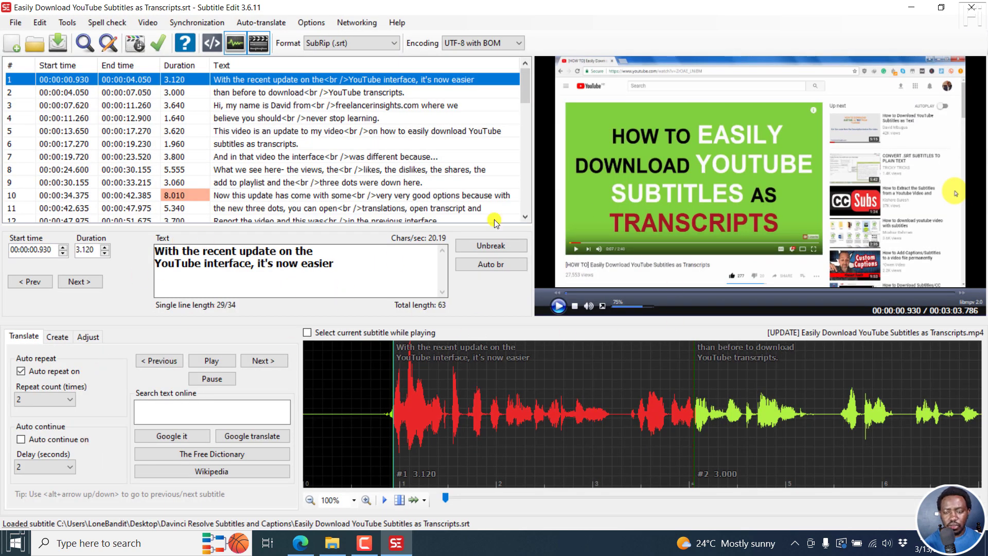
Start a new subtitle and load '[UPDATE] Easily Download YouTube Subtitles as Transcripts.mp4'
left_click(14, 23)
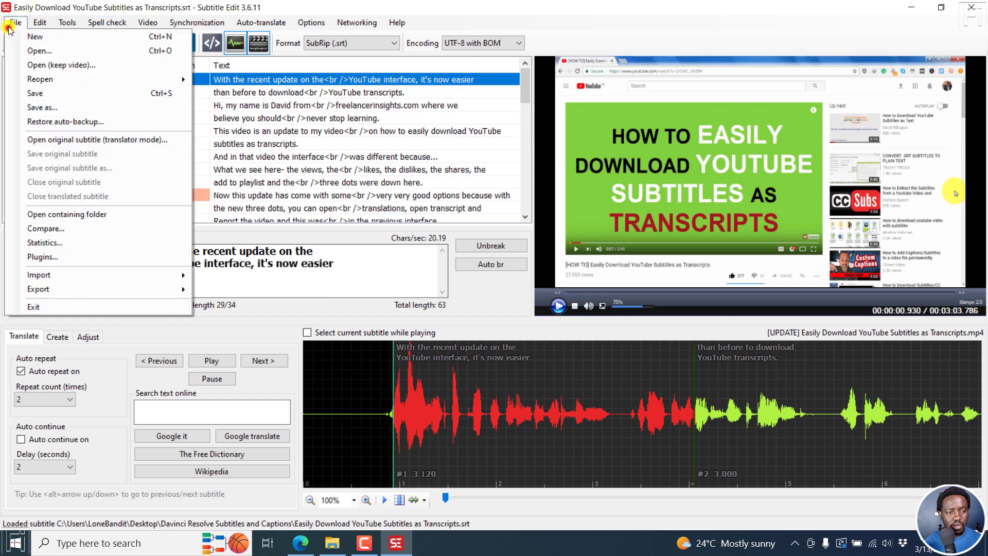
left_click(34, 36)
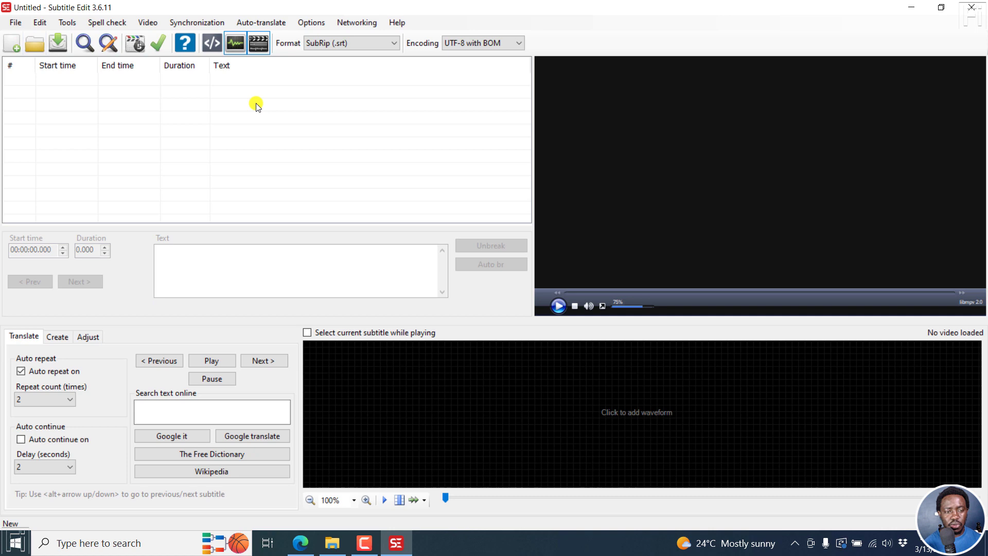
mouse_move(312, 150)
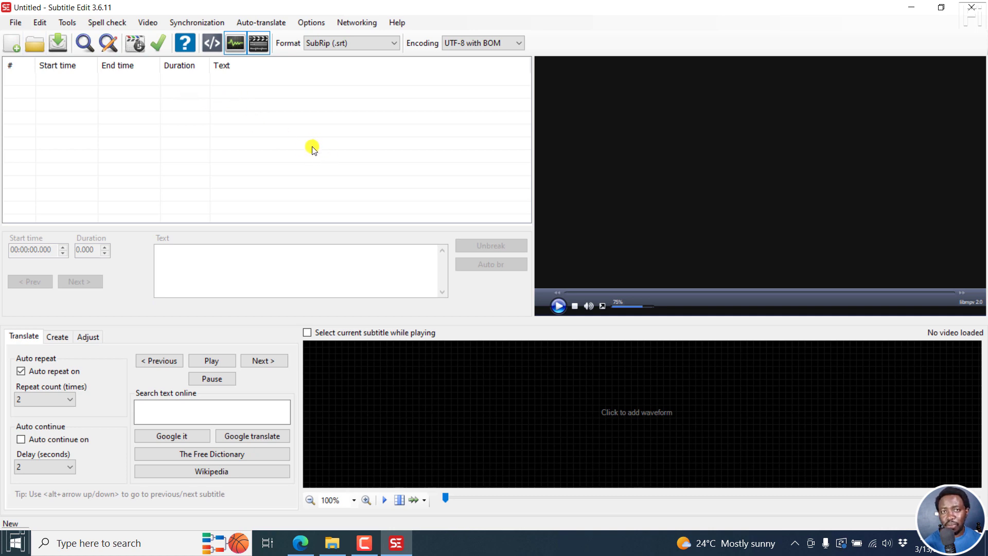
mouse_move(199, 124)
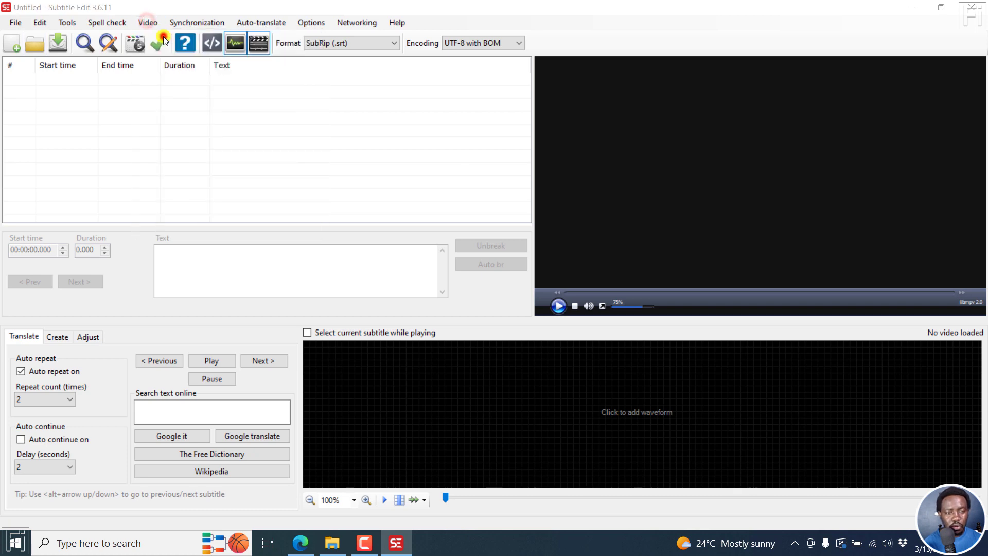
left_click(161, 42)
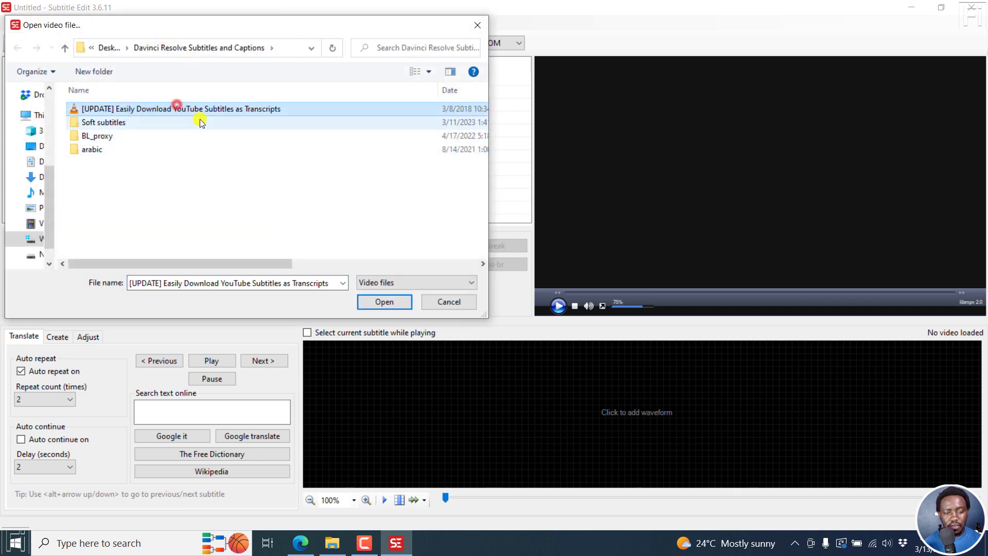
left_click(383, 302)
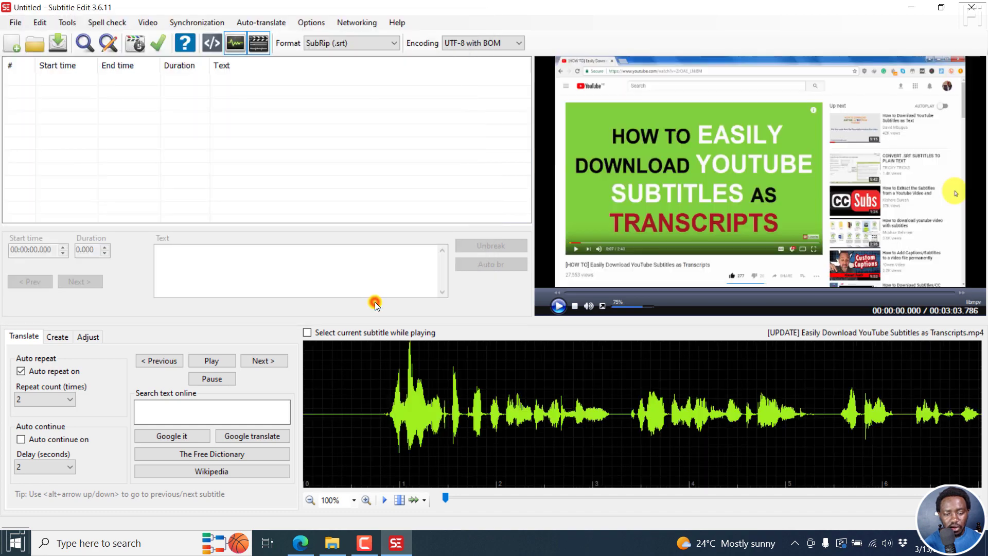
left_click(147, 22)
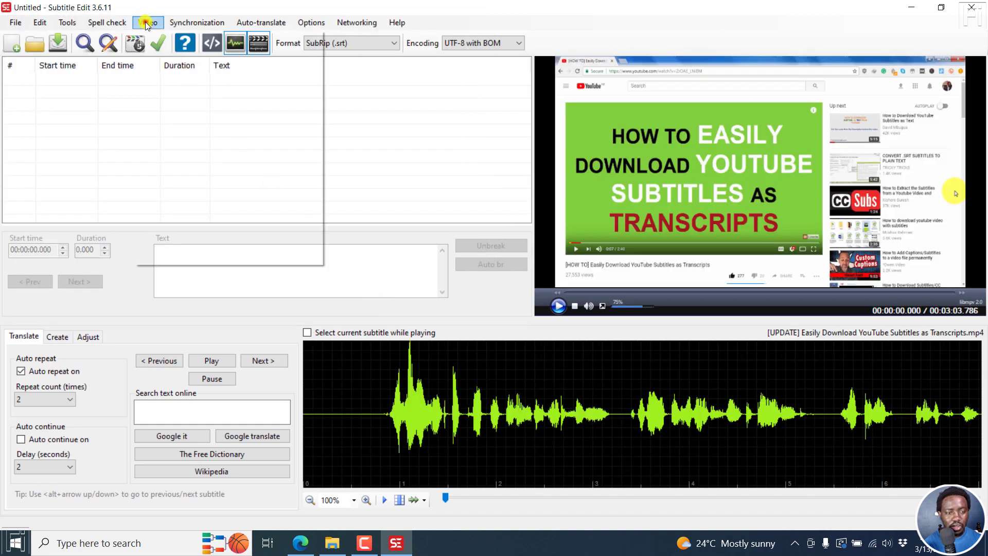
left_click(148, 22)
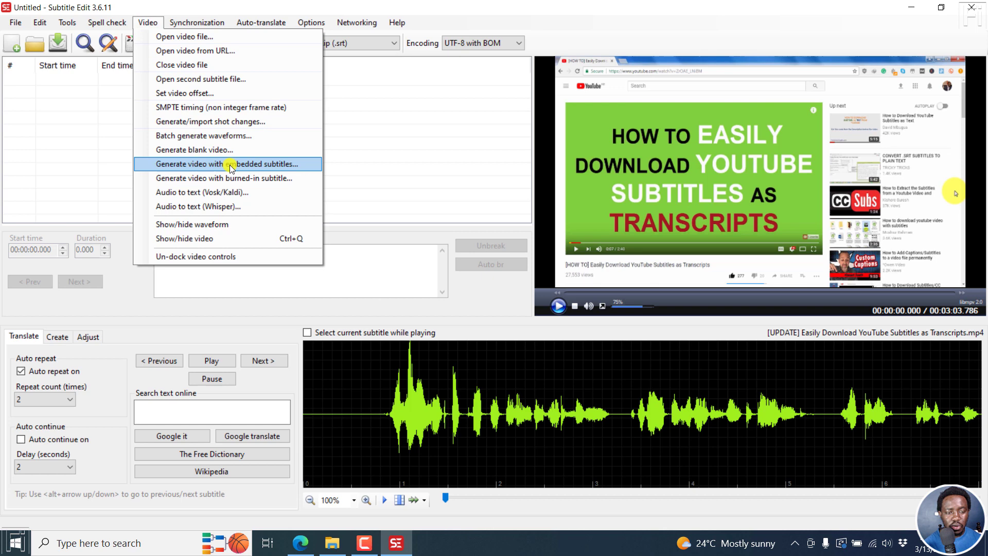
left_click(227, 163)
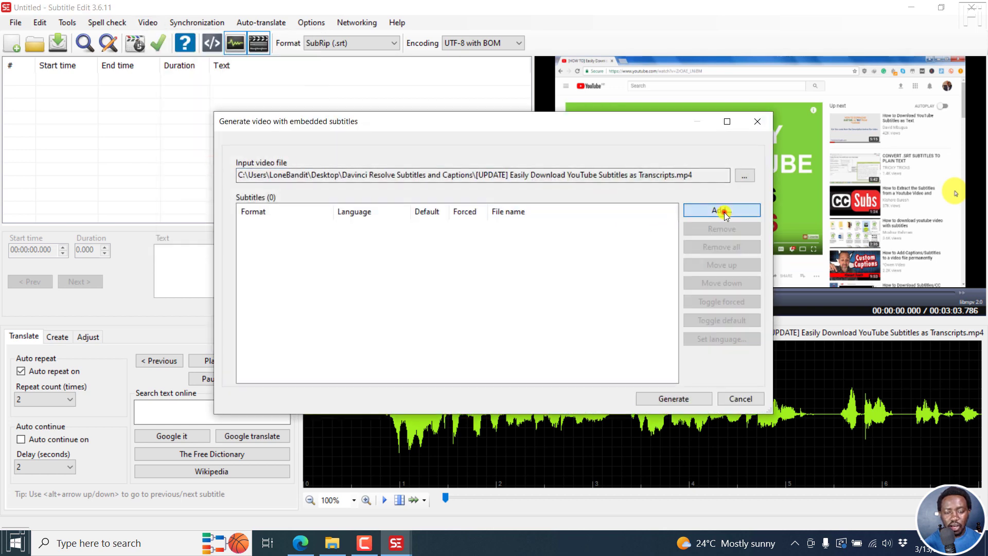
left_click(722, 210)
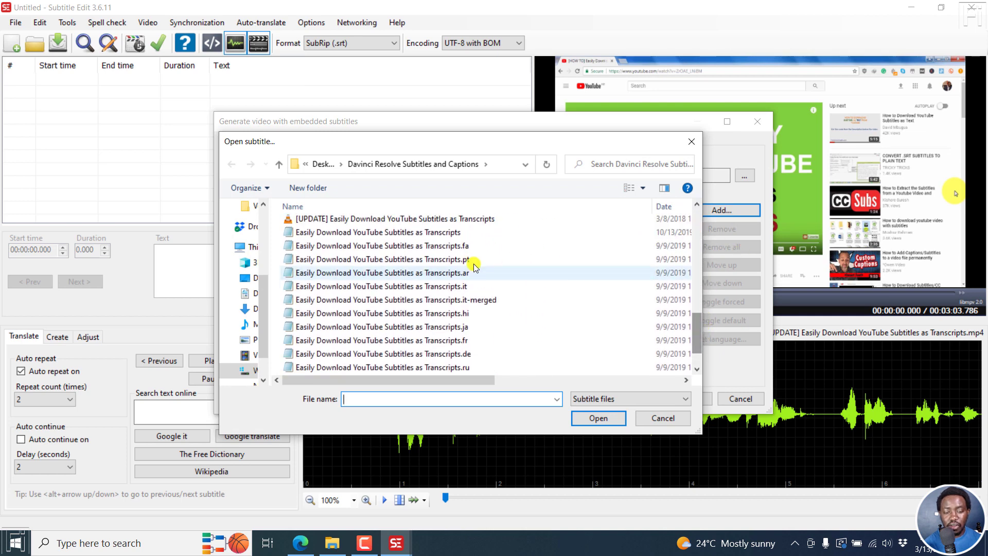
left_click(378, 232)
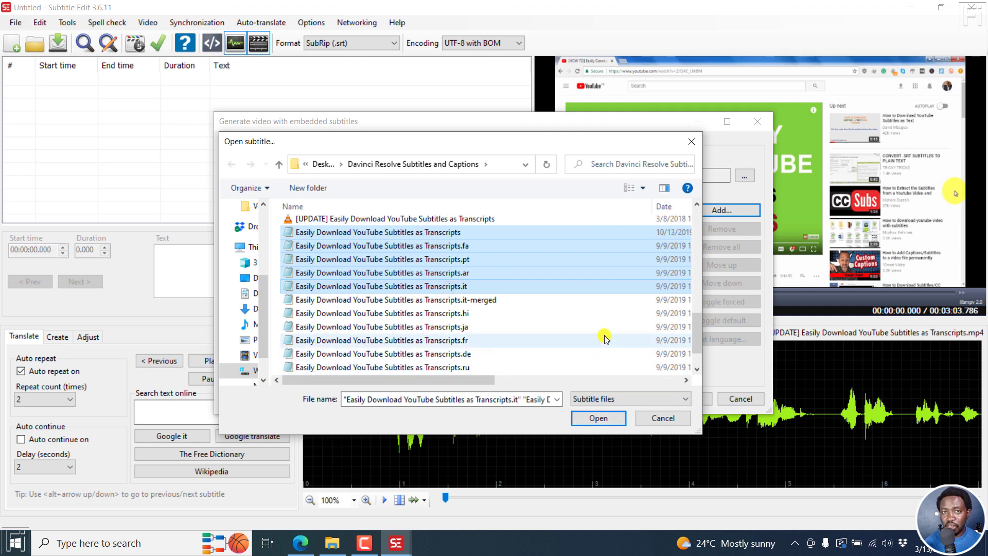
mouse_move(603, 340)
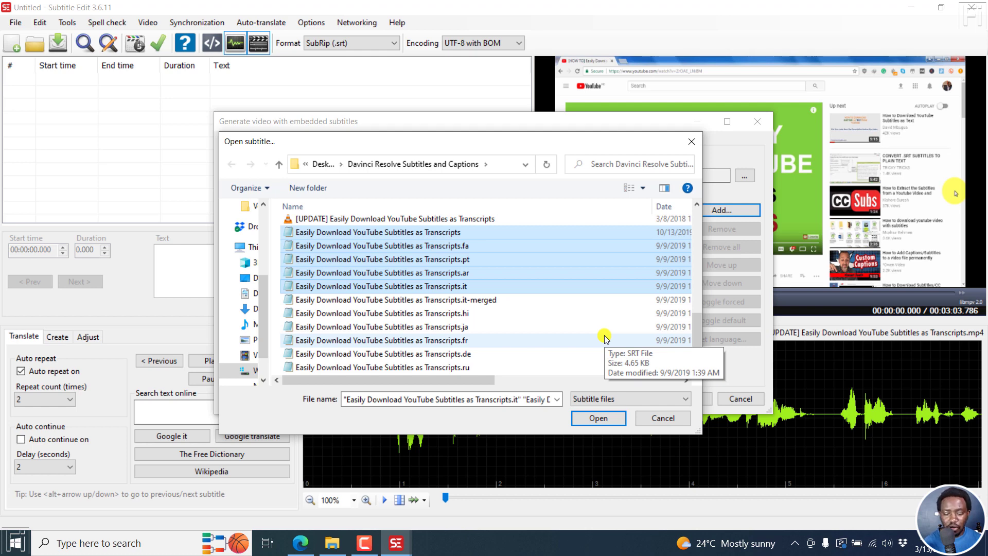
left_click(597, 418)
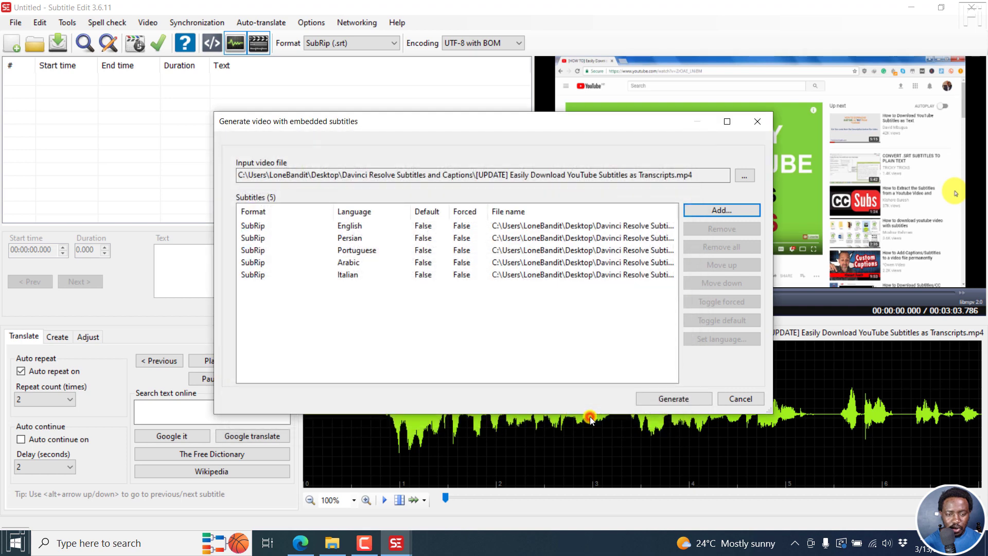
mouse_move(773, 433)
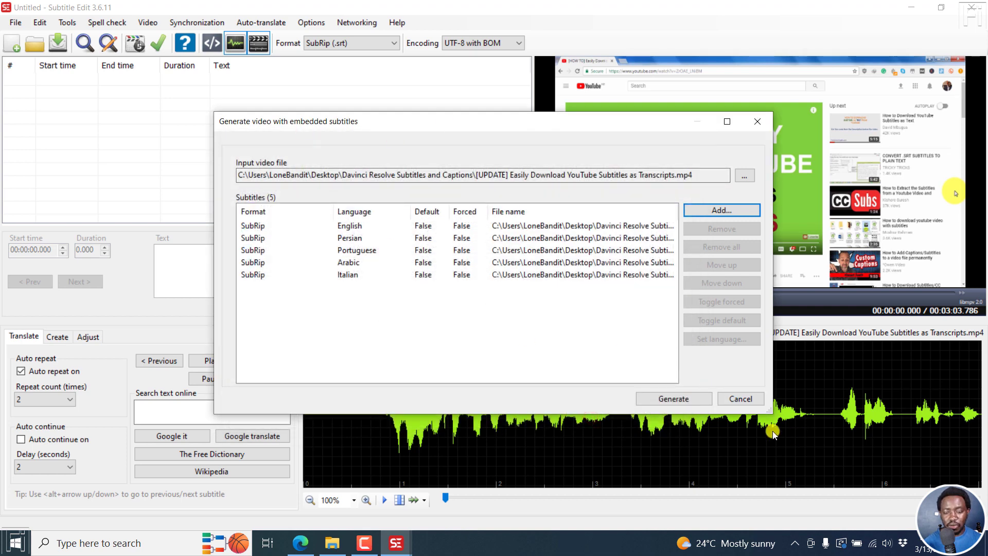
left_click(740, 399)
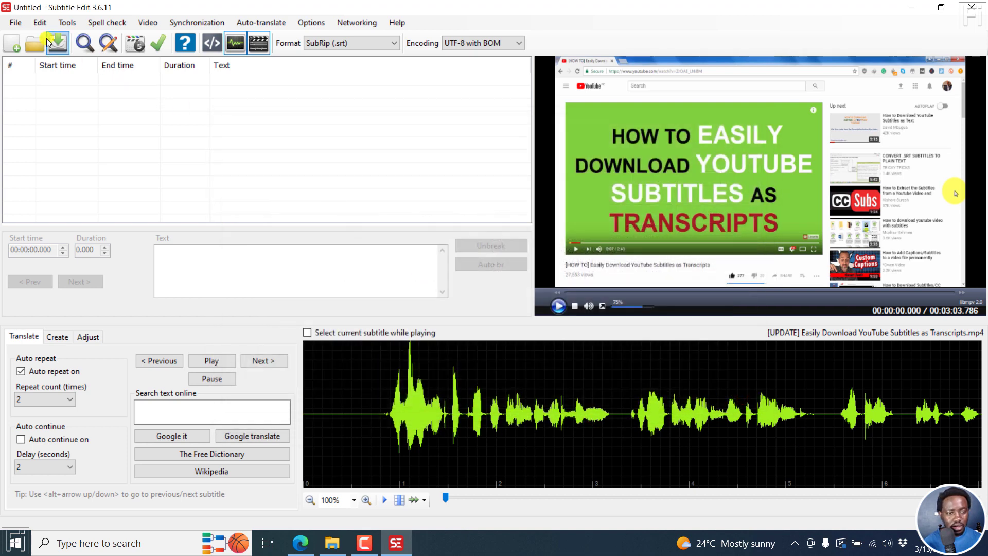
Open Generate video with embedded subtitles with the transcripts MP4 as input video
left_click(11, 43)
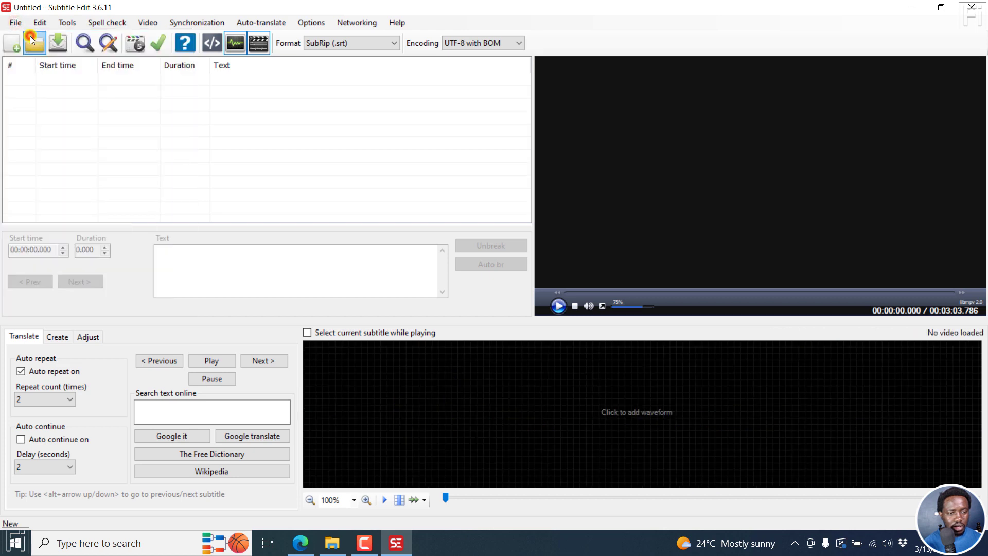
left_click(148, 22)
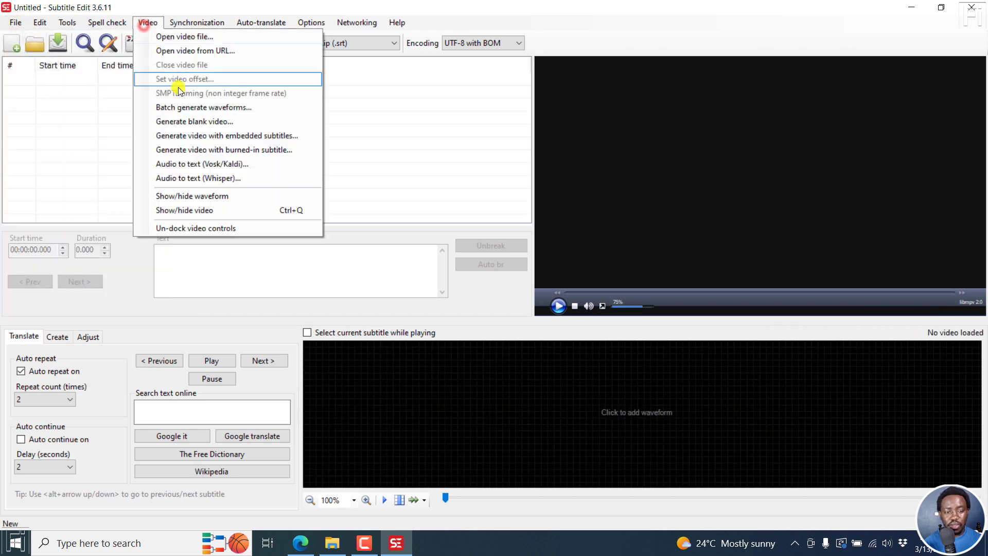
left_click(251, 138)
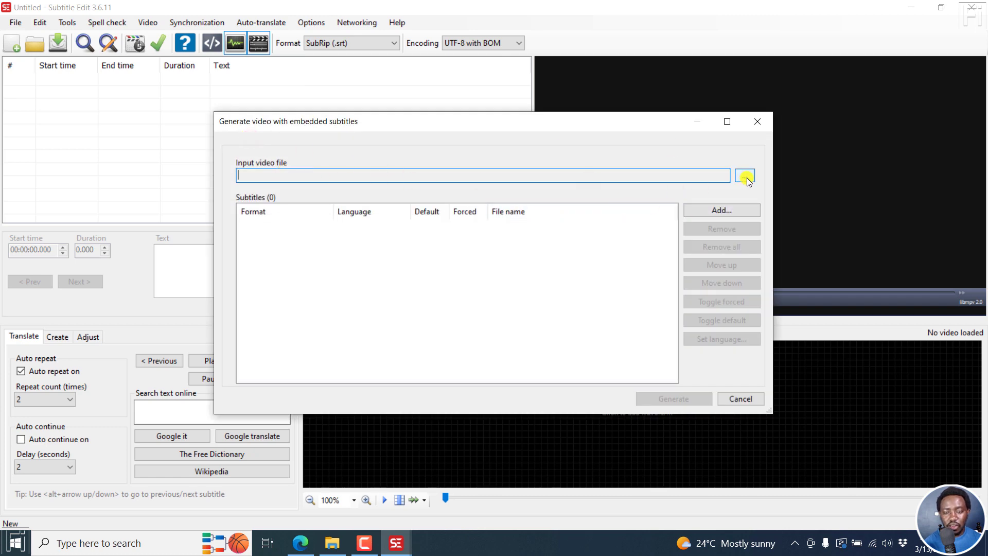
left_click(745, 175)
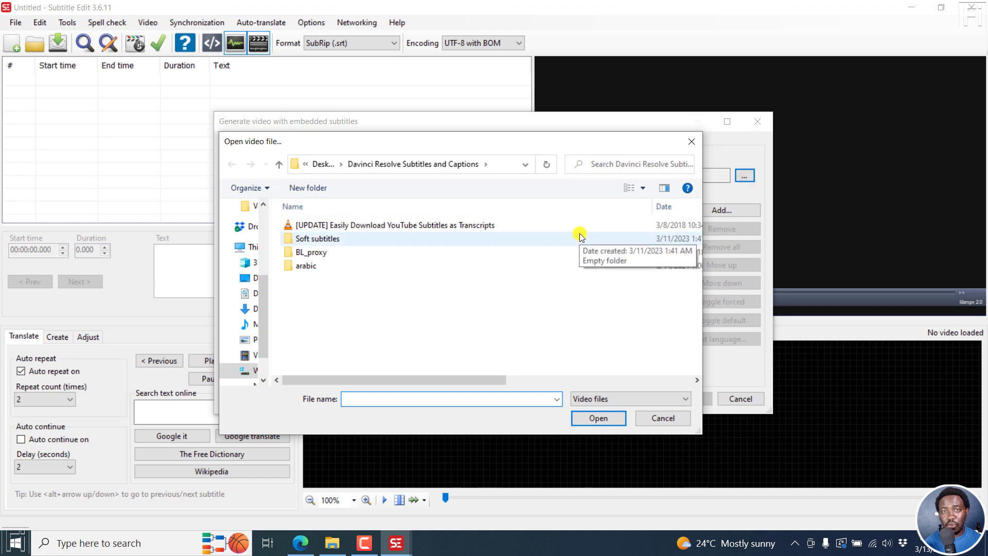
left_click(397, 225)
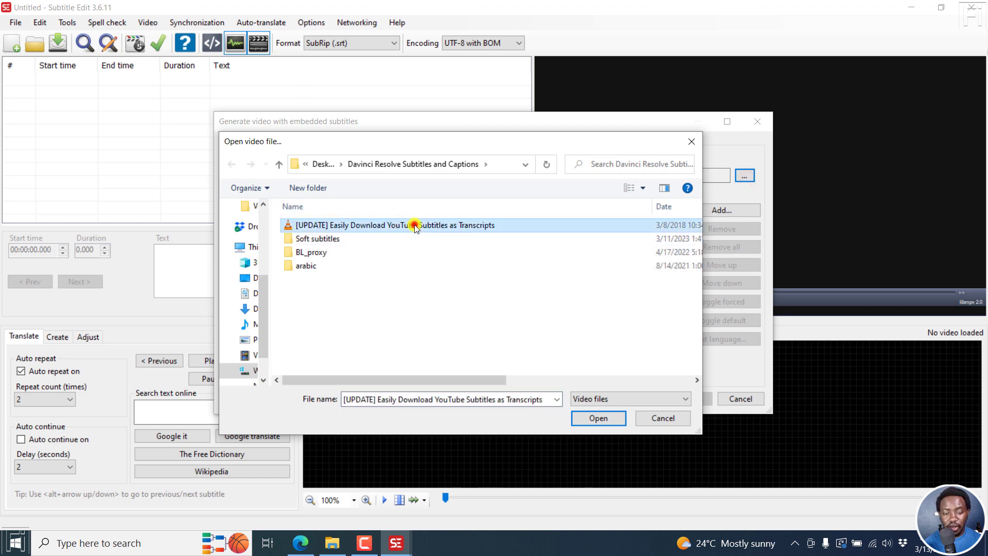
left_click(597, 418)
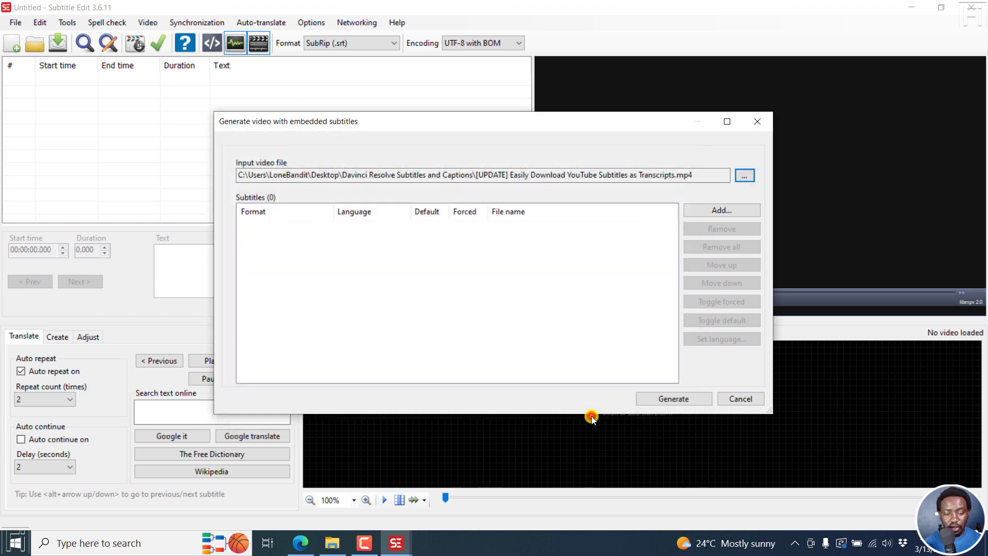
Select the five transcript subtitle files, English through Italian, to embed
left_click(721, 210)
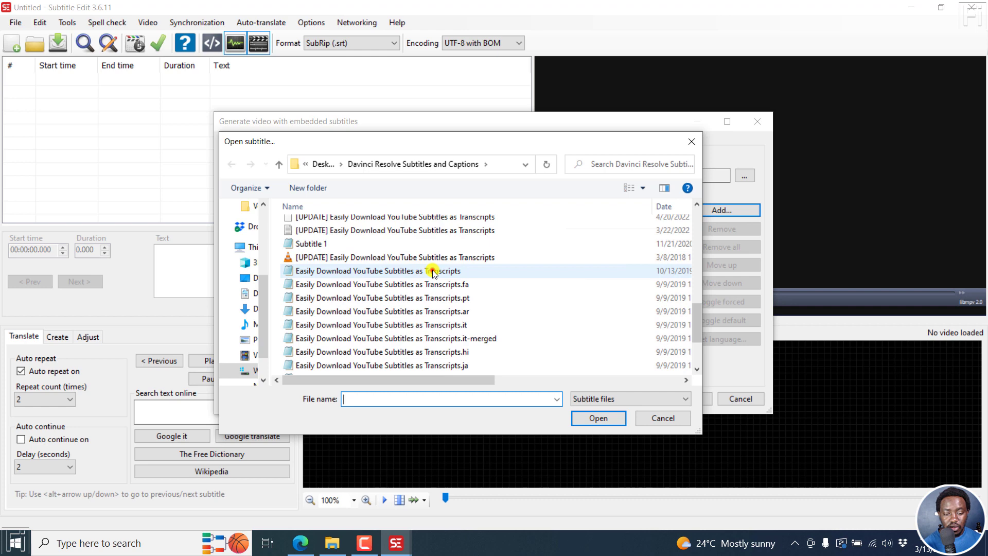
left_click(383, 325)
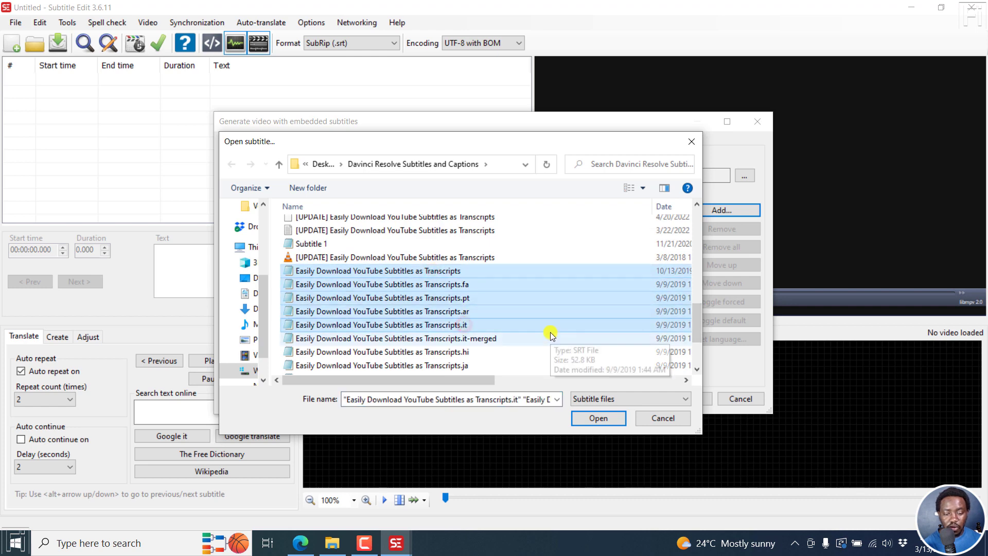
left_click(598, 418)
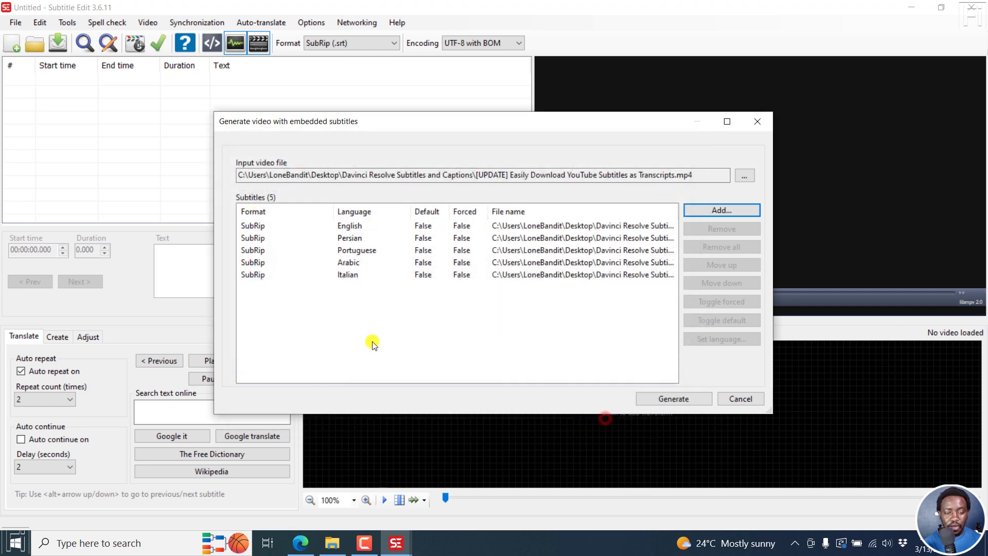
Add the five SubRip tracks and make English the default track
left_click(253, 211)
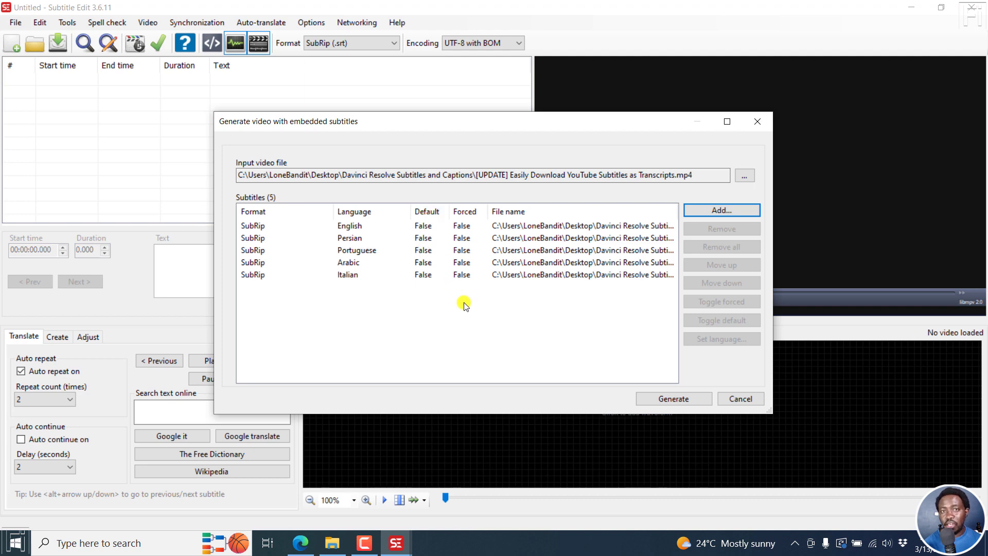
mouse_move(436, 241)
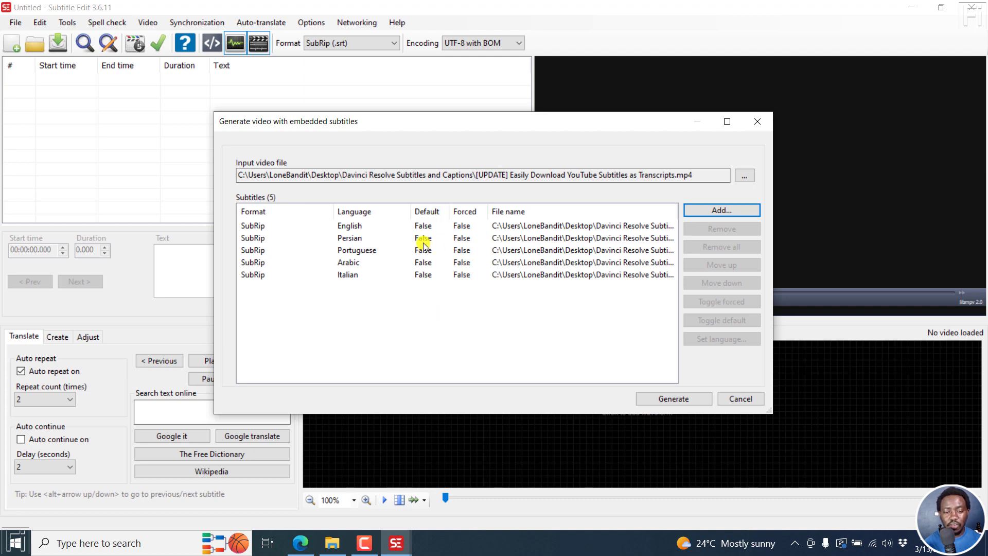
left_click(350, 225)
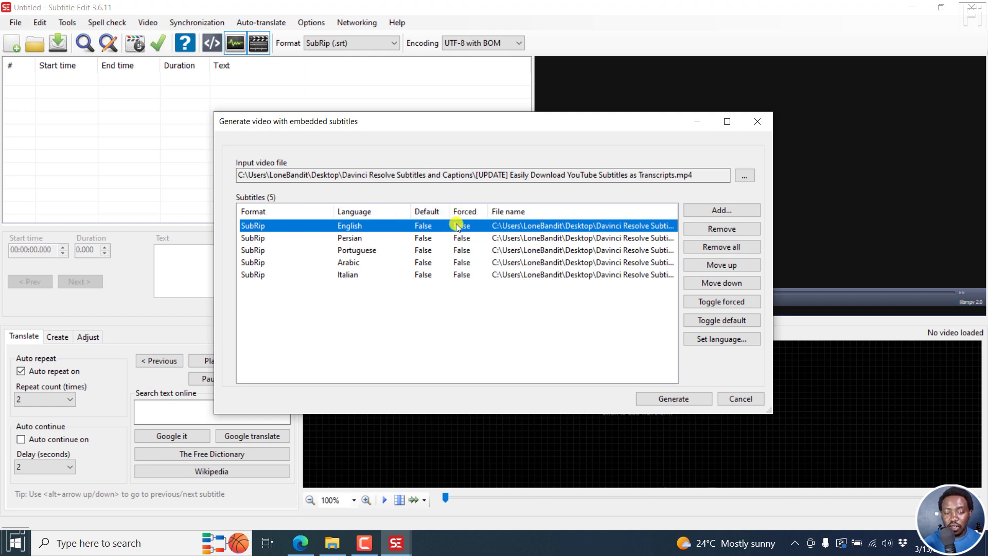
mouse_move(467, 225)
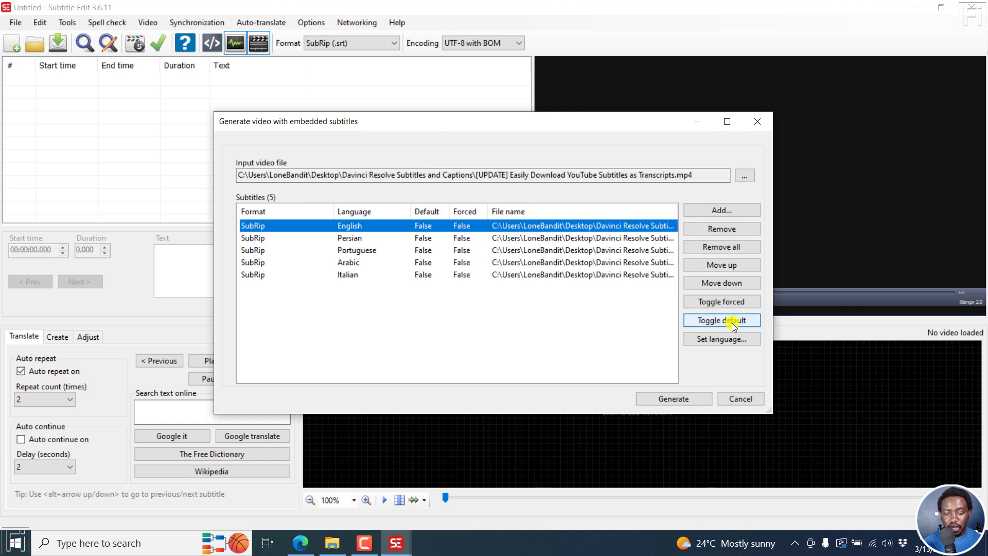
left_click(721, 320)
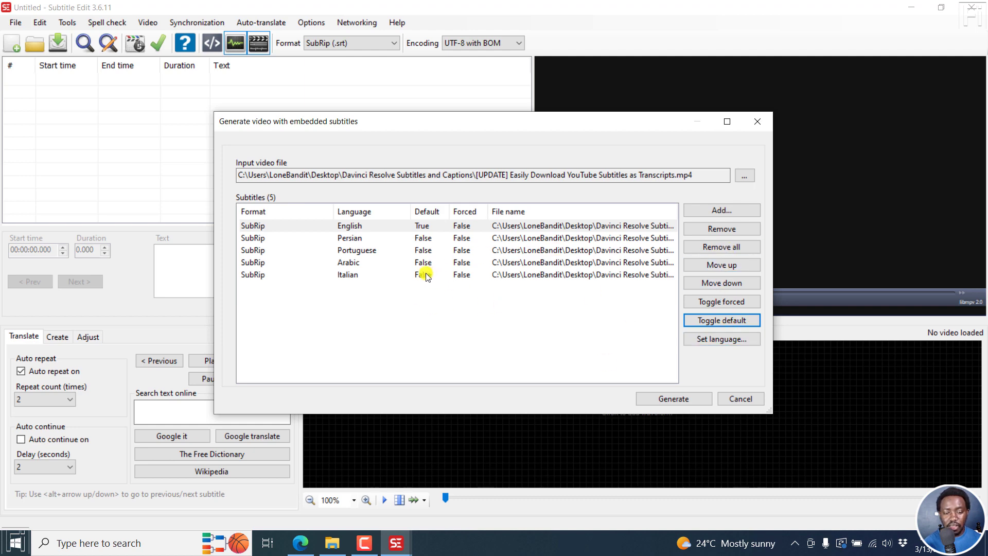
Check the Italian track's language setting and close the subtitle preview
left_click(346, 274)
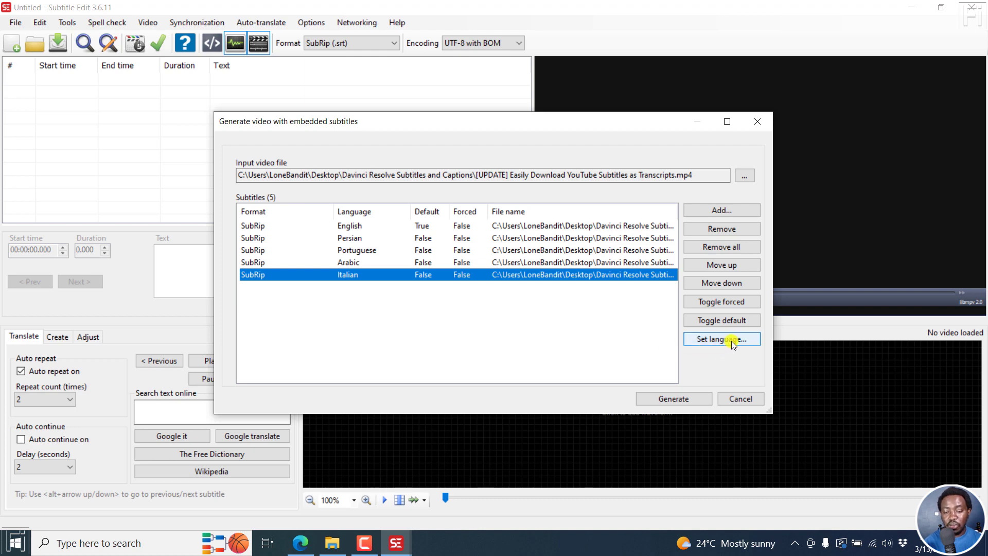
left_click(721, 340)
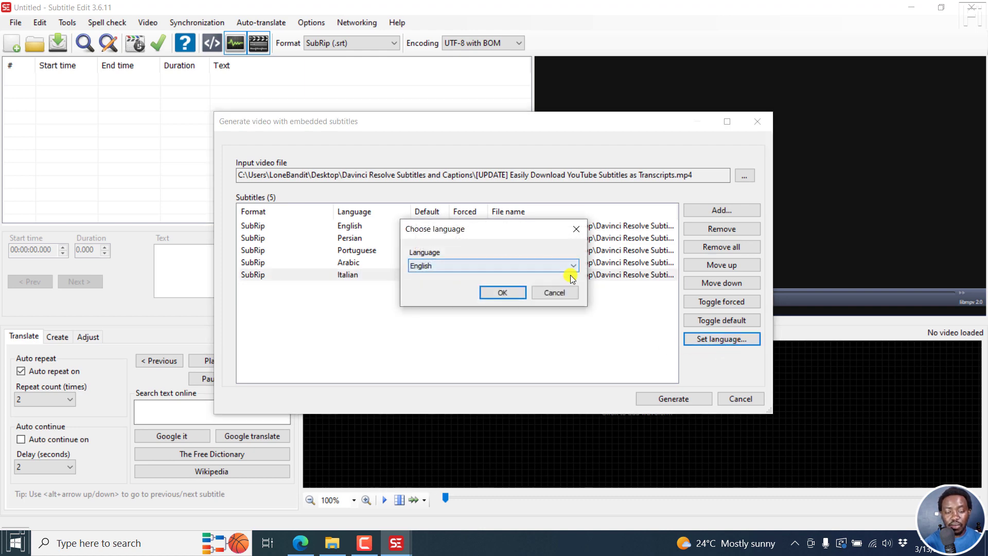
left_click(501, 292)
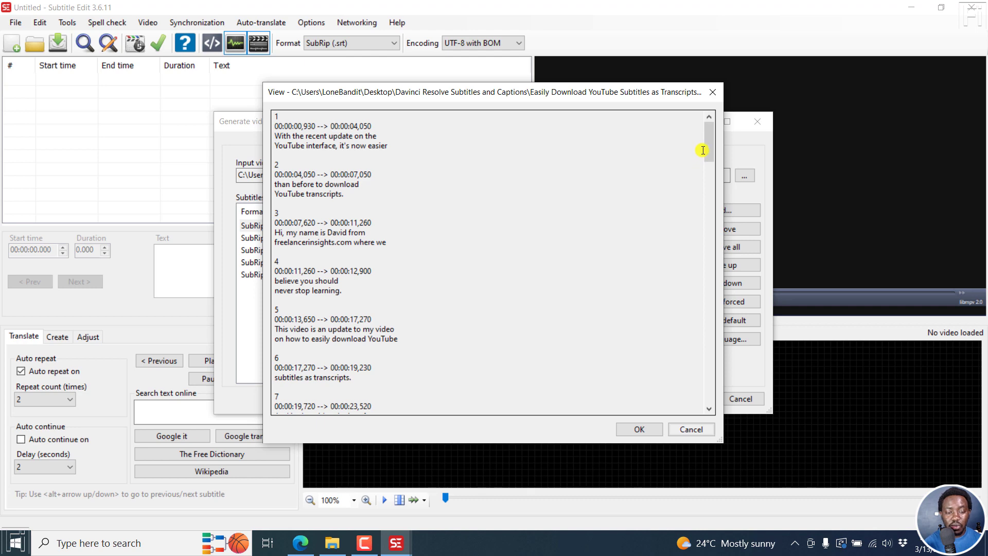
left_click(713, 92)
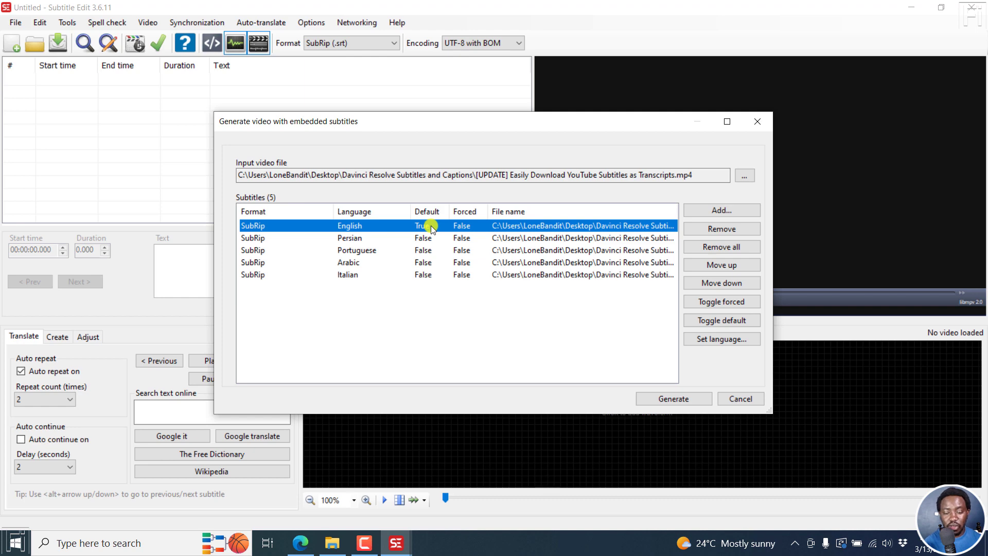
Save the generated video to the Soft subtitles folder as Matroska, then open its folder
left_click(673, 399)
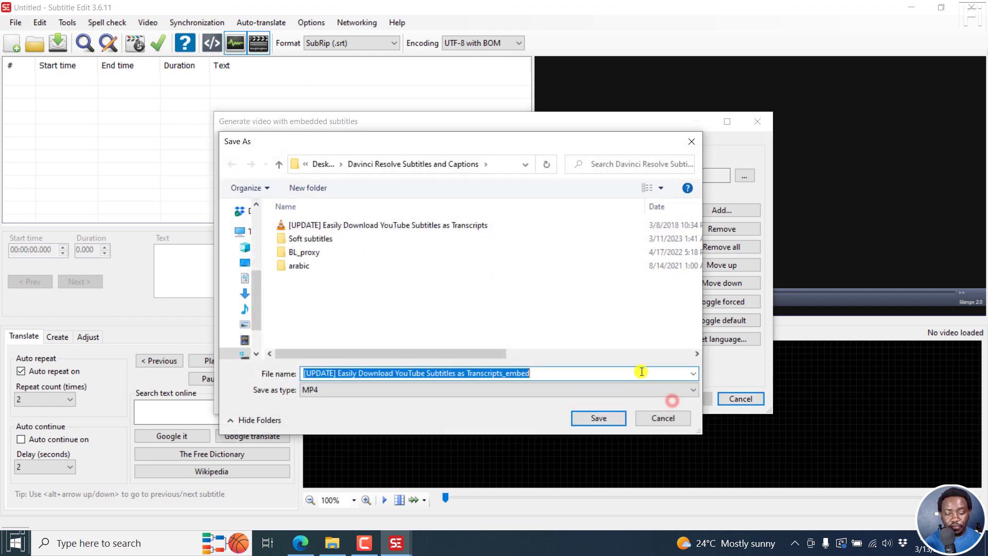
left_click(315, 238)
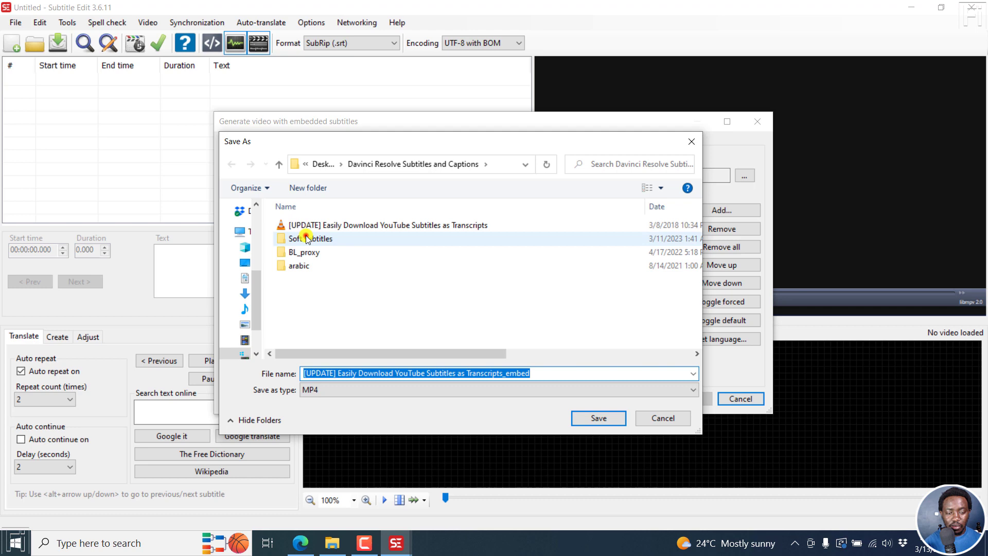
double_click(308, 238)
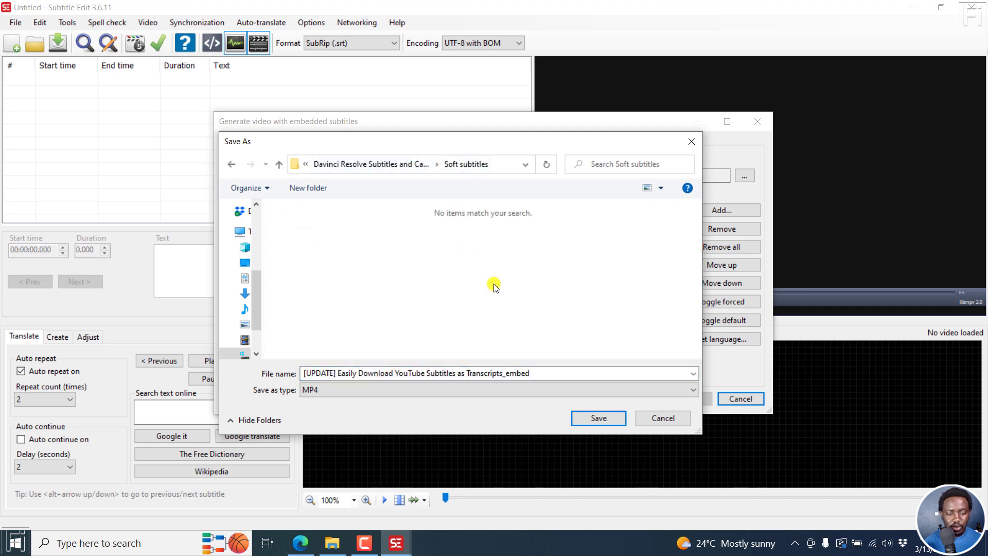
mouse_move(532, 310)
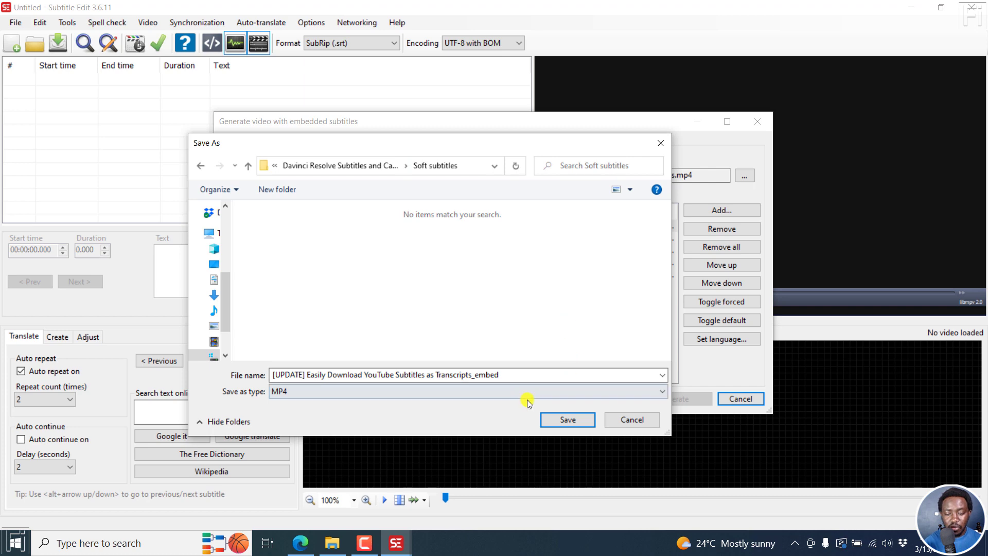
left_click(467, 391)
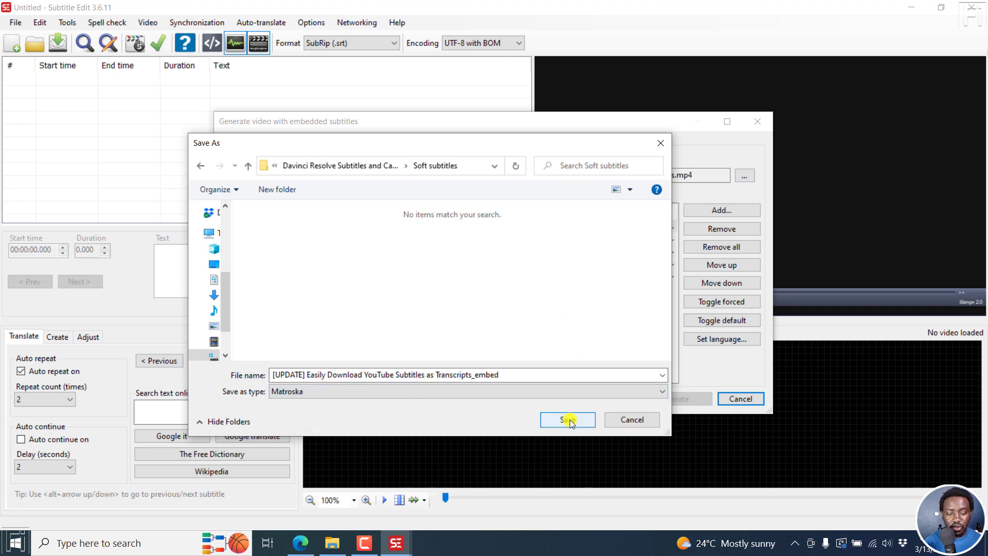
left_click(566, 421)
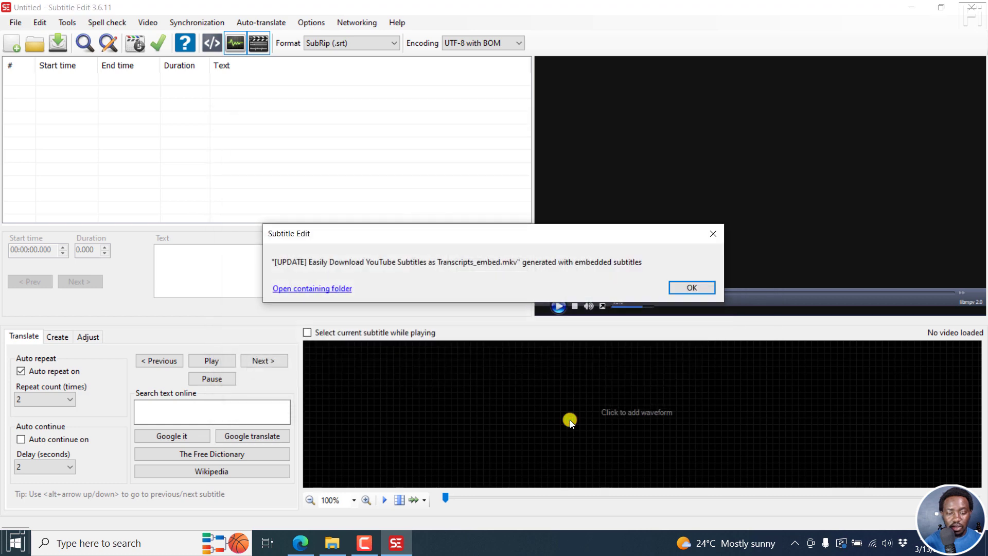
mouse_move(321, 292)
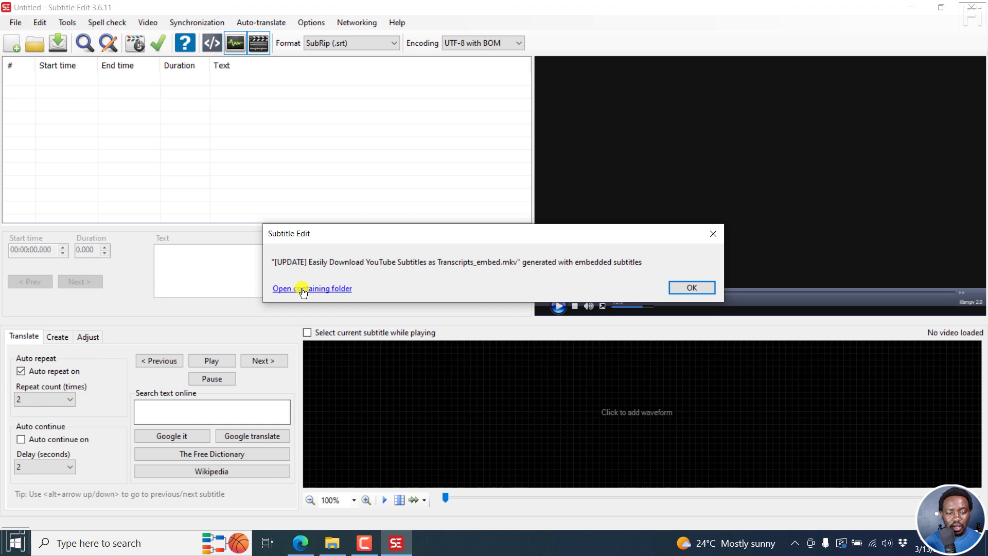
left_click(691, 287)
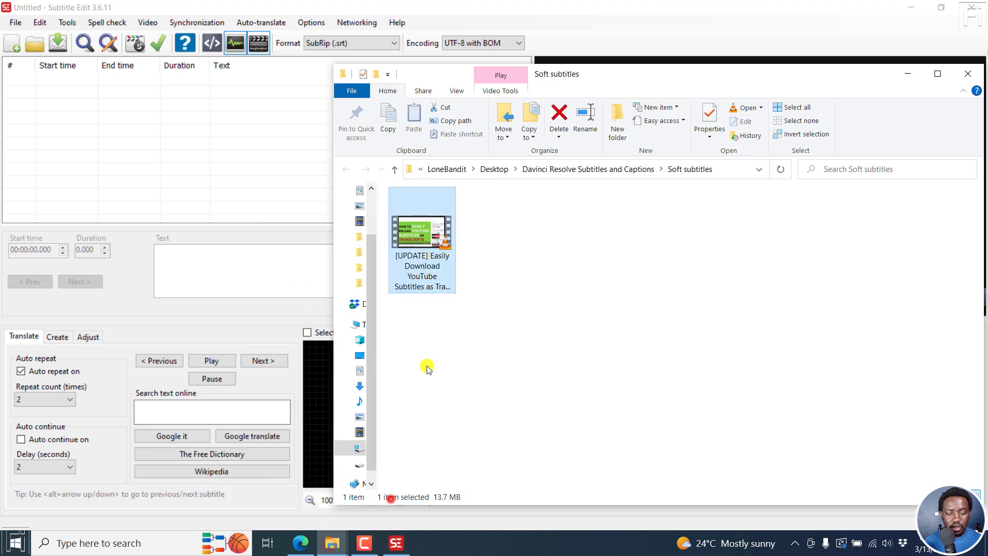
mouse_move(436, 255)
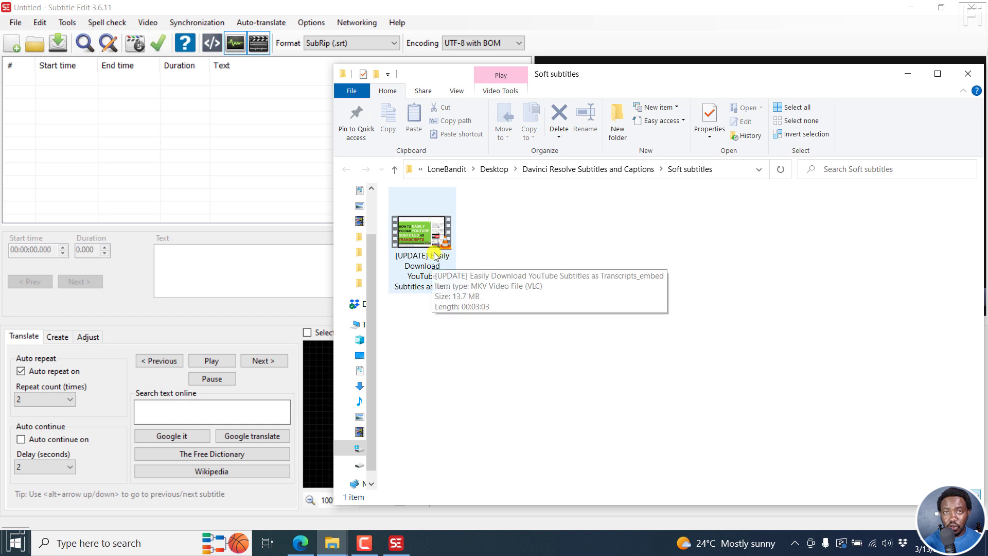
Play the transcripts_embed MKV in VLC from the Soft subtitles folder
double_click(421, 233)
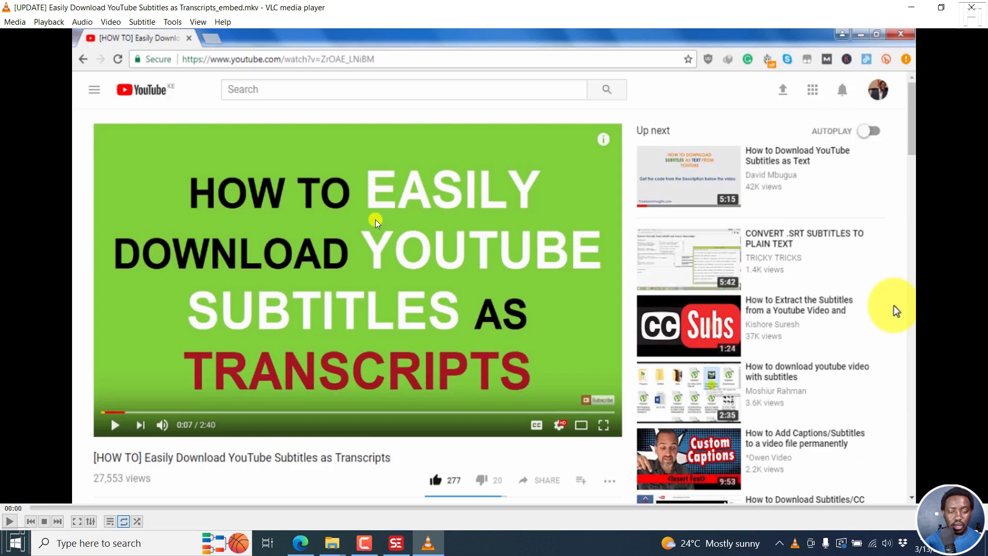
Show the English subtitle track, pause playback, then bring up the subtitle menu to switch tracks
right_click(375, 222)
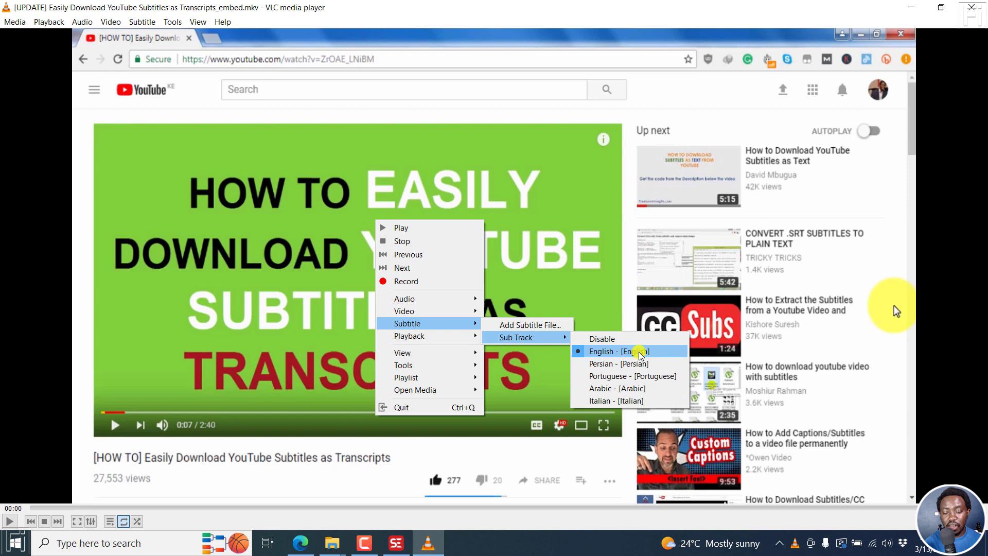
left_click(618, 351)
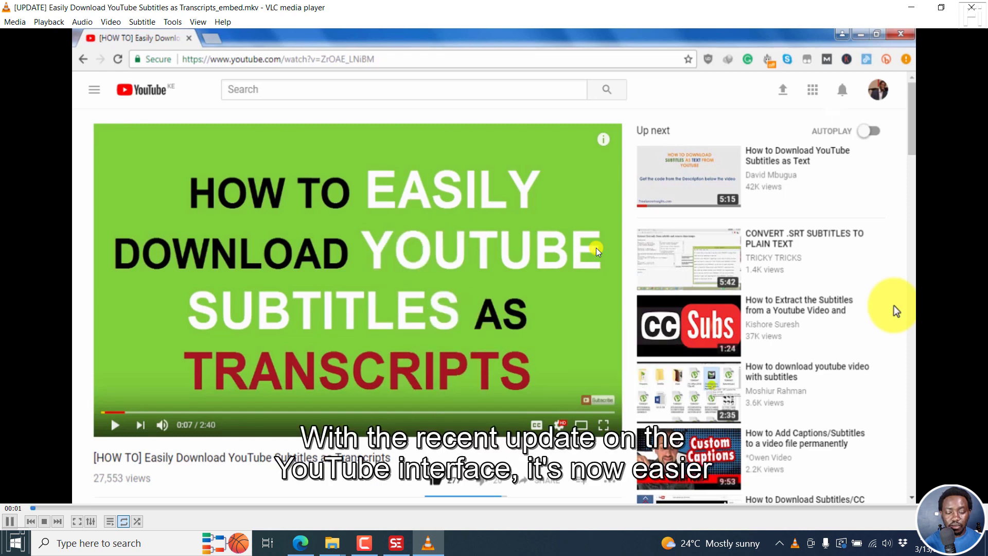
left_click(11, 521)
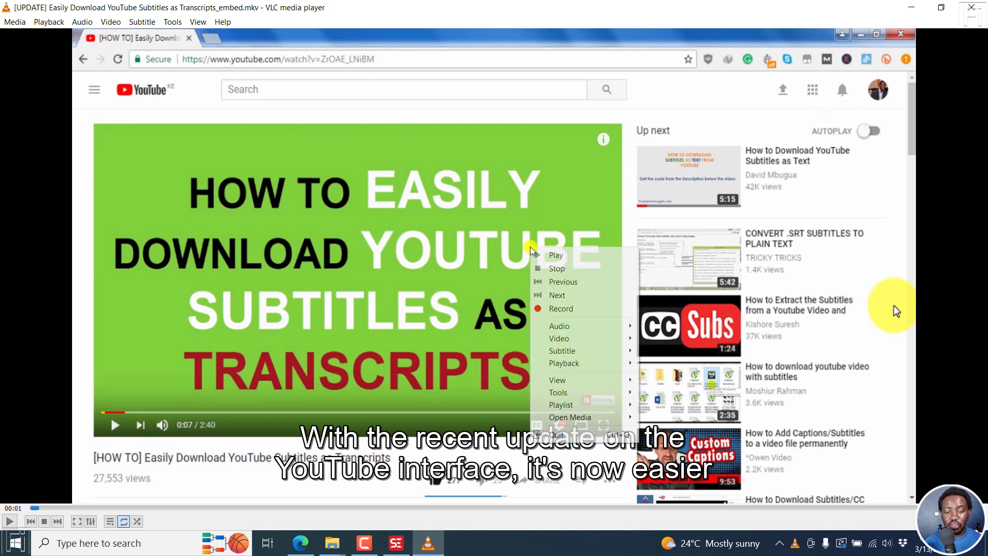
mouse_move(561, 351)
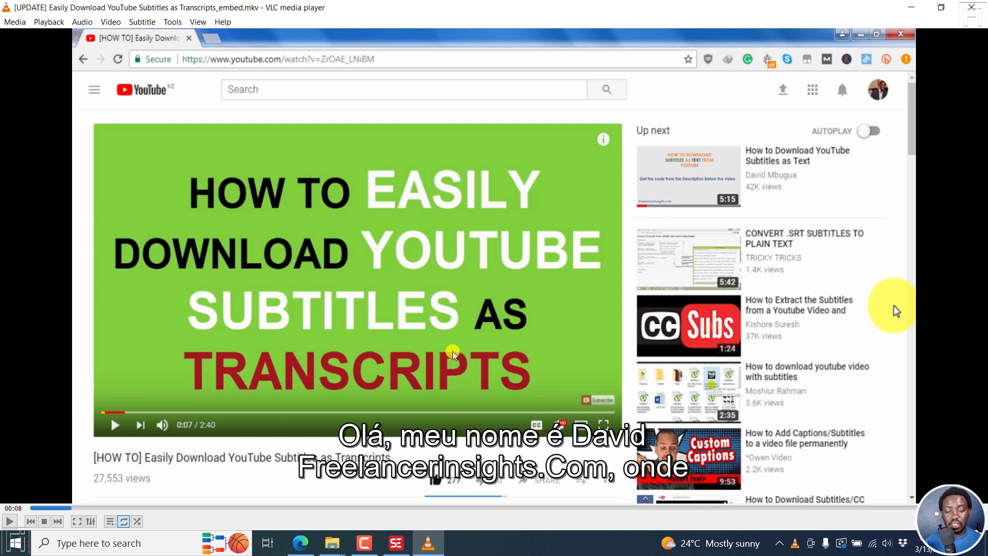
mouse_move(501, 322)
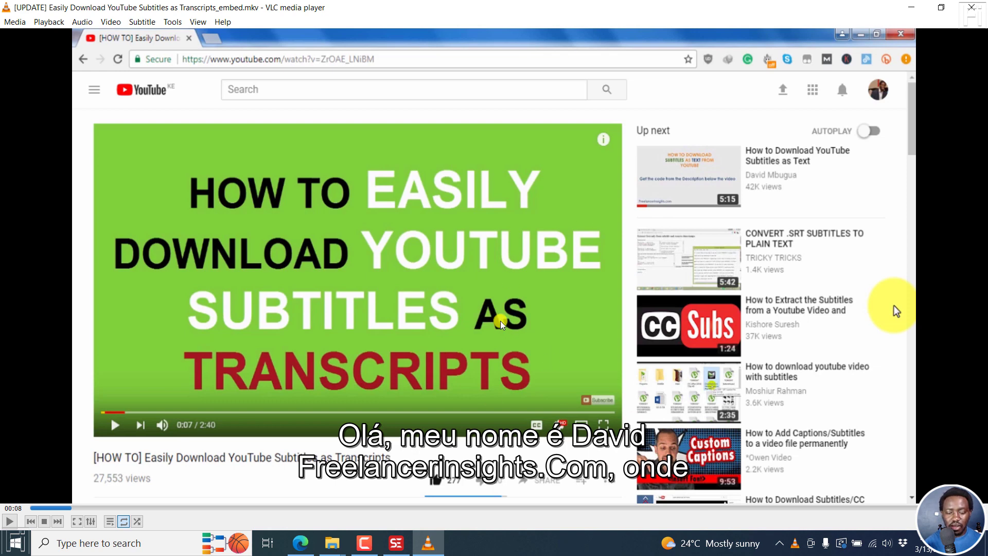
right_click(501, 324)
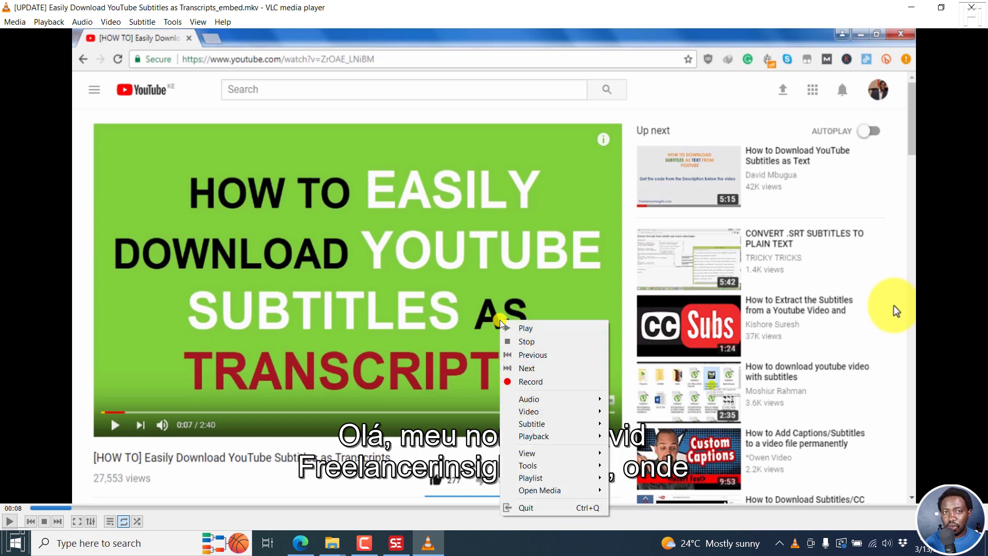
mouse_move(531, 424)
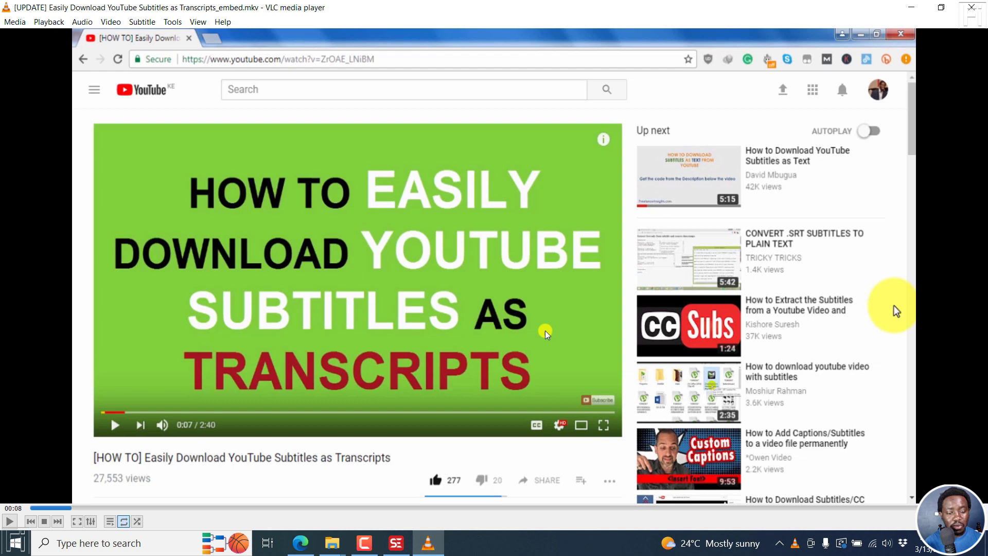
mouse_move(584, 227)
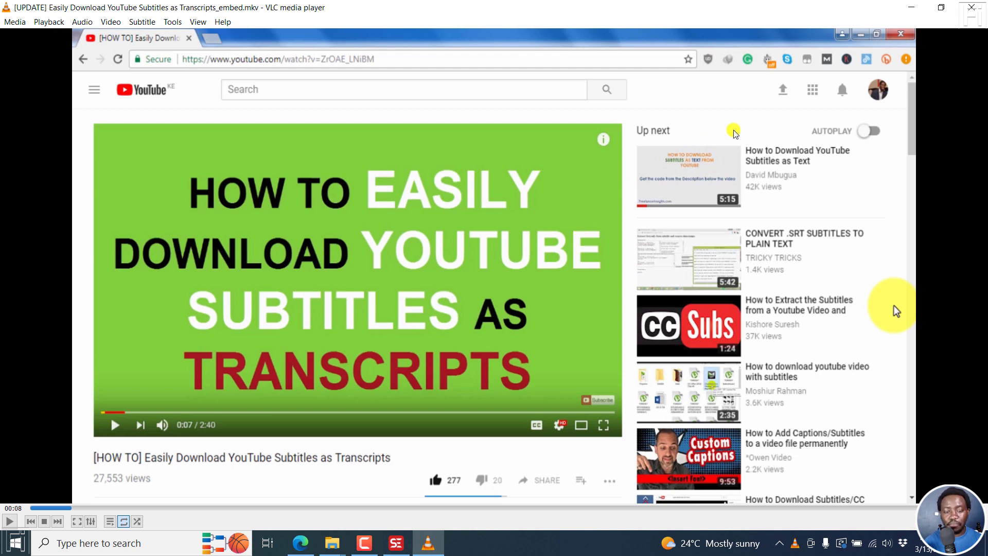
mouse_move(585, 295)
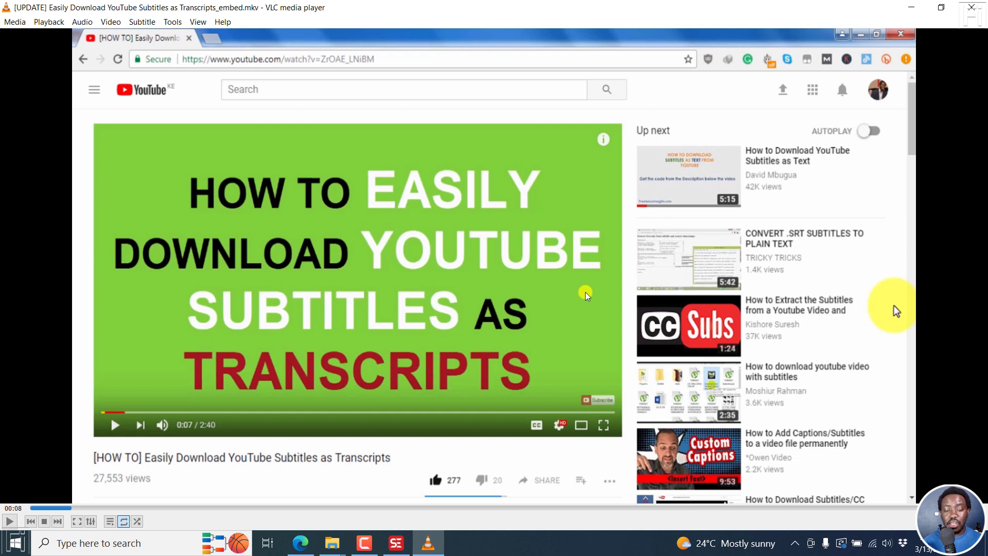
mouse_move(603, 237)
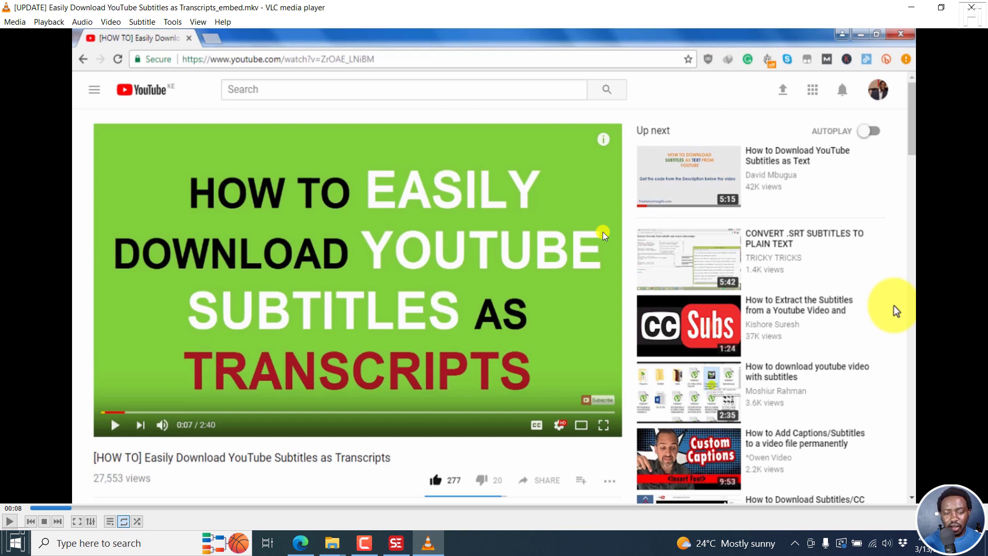
mouse_move(938, 75)
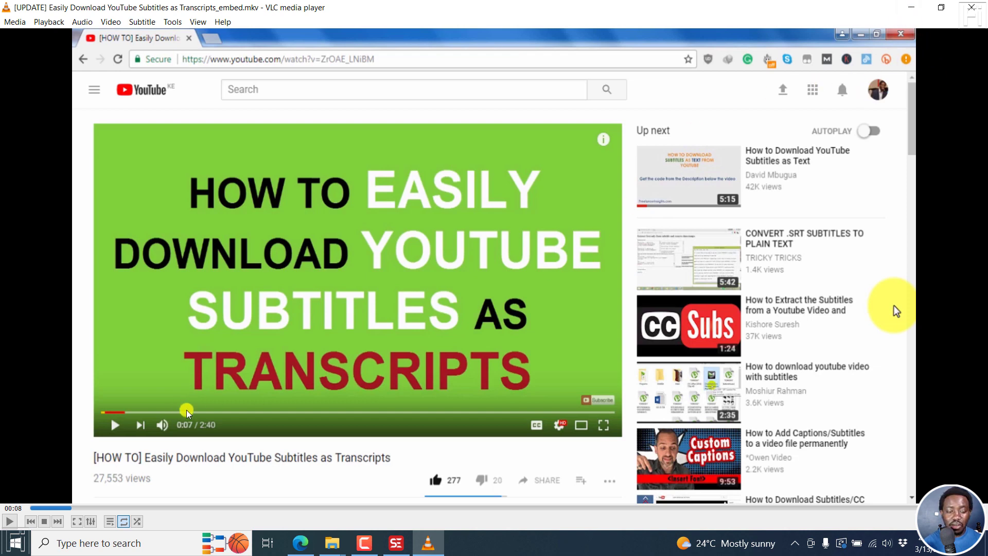
mouse_move(494, 88)
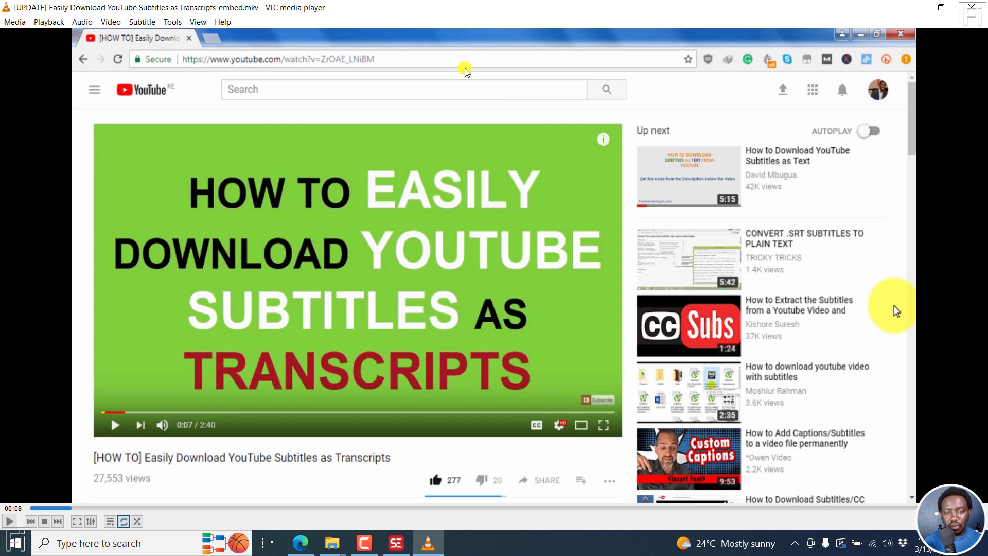
mouse_move(584, 85)
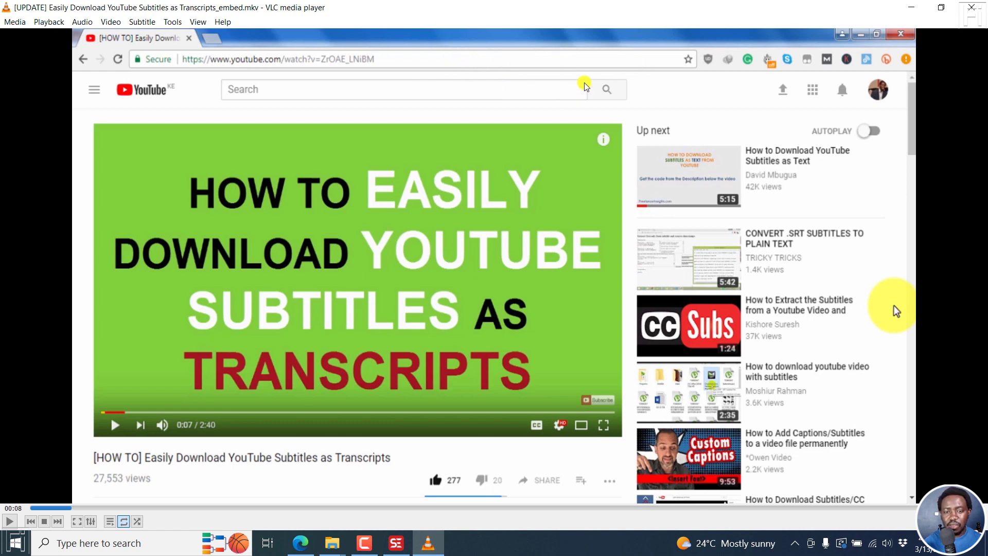
mouse_move(730, 435)
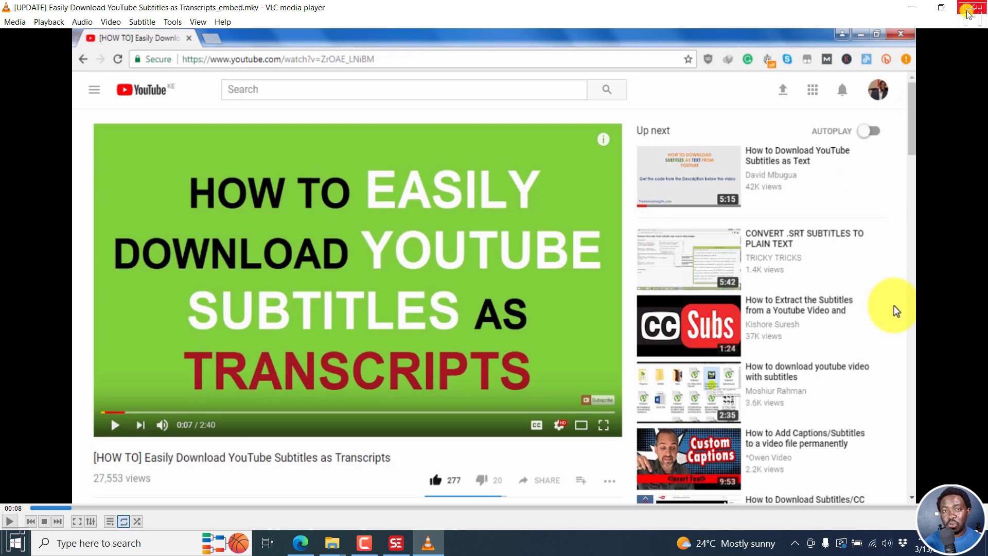
mouse_move(547, 367)
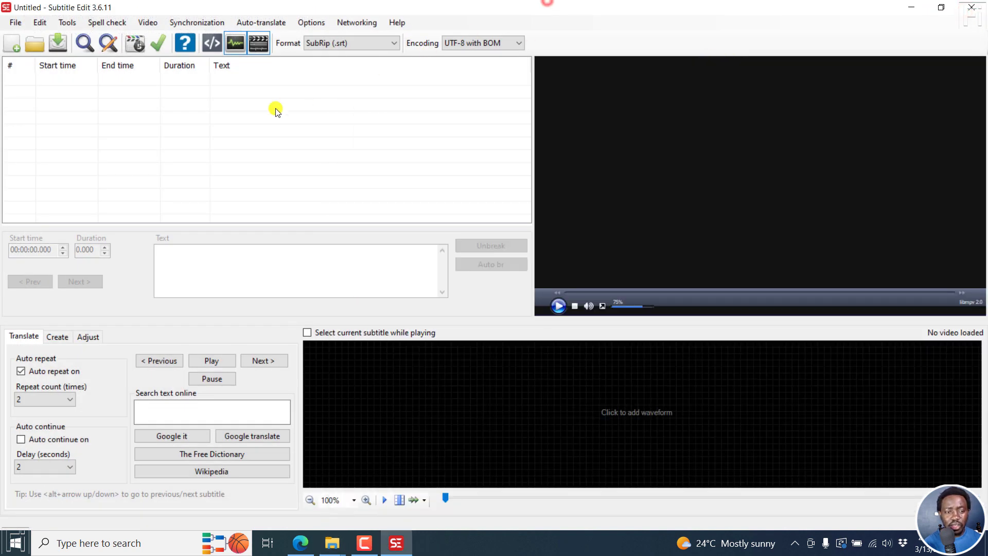
Start a new subtitle and open the embedded-subtitles generator with the transcripts MP4 as input
left_click(15, 22)
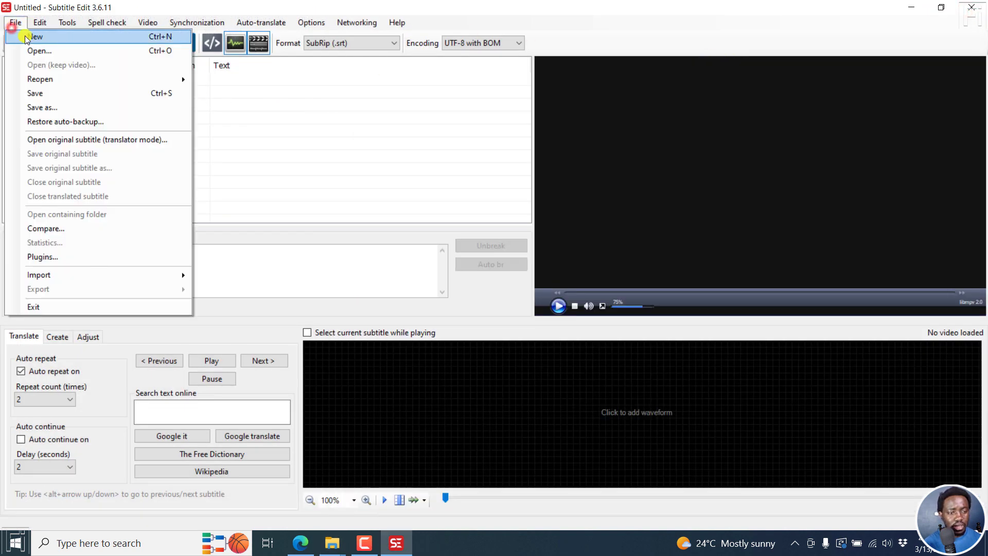
left_click(36, 36)
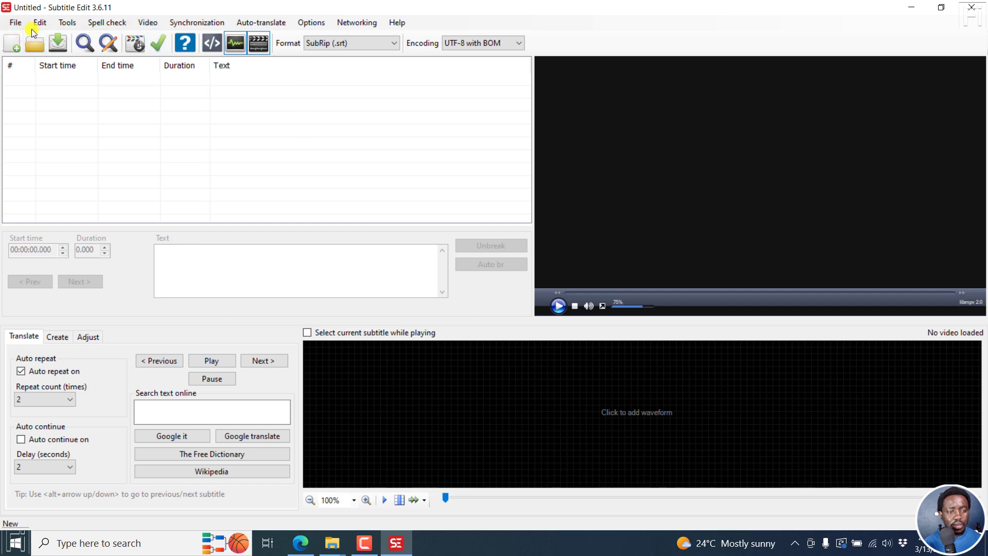
left_click(148, 22)
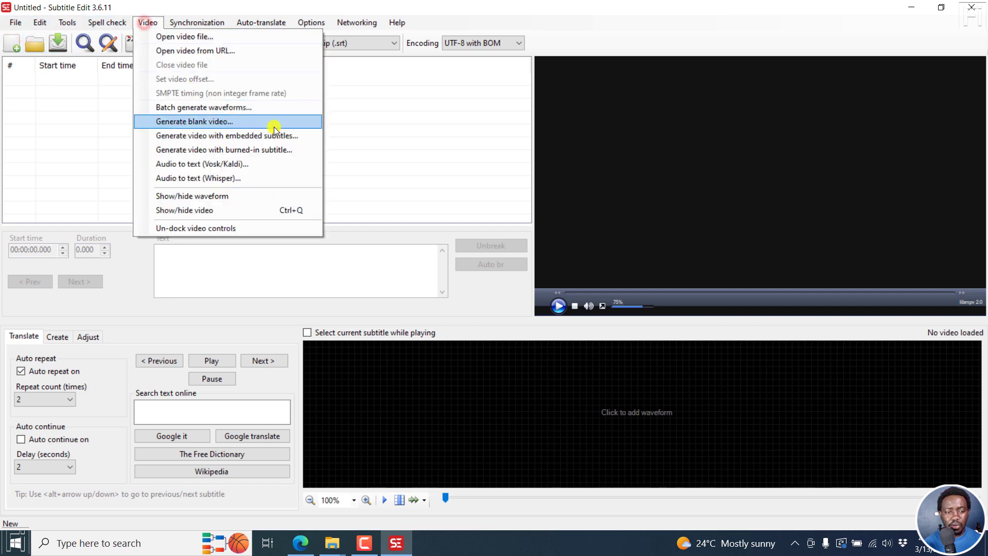
left_click(225, 134)
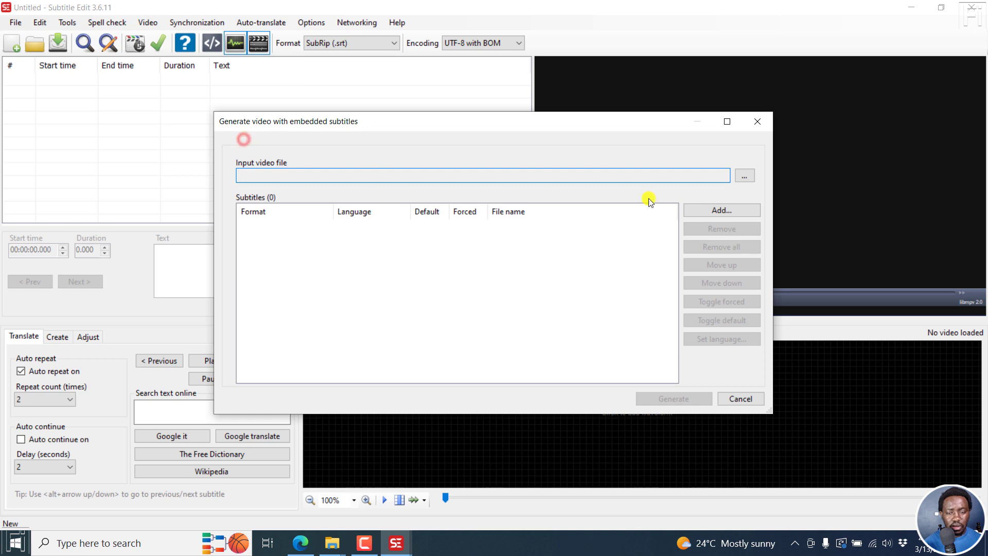
left_click(744, 175)
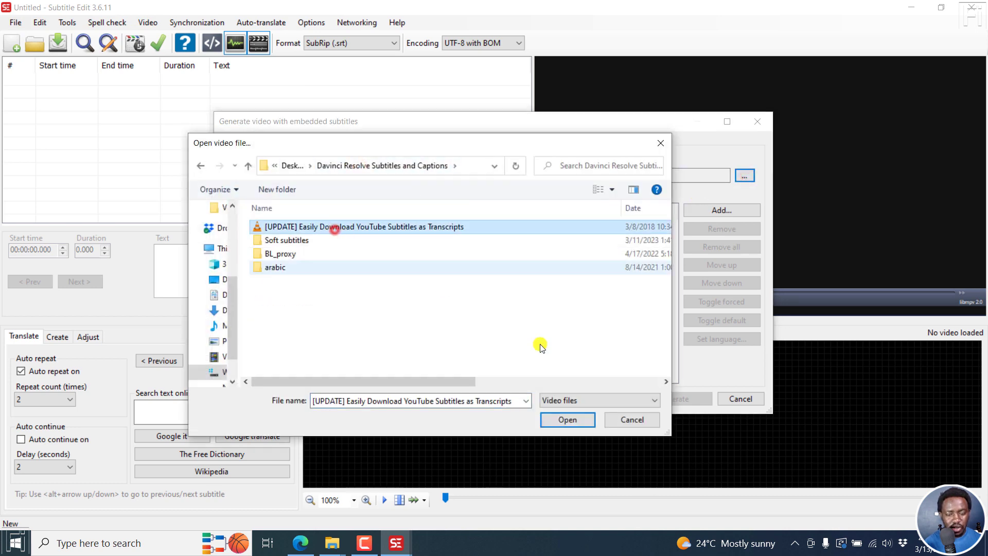
left_click(566, 420)
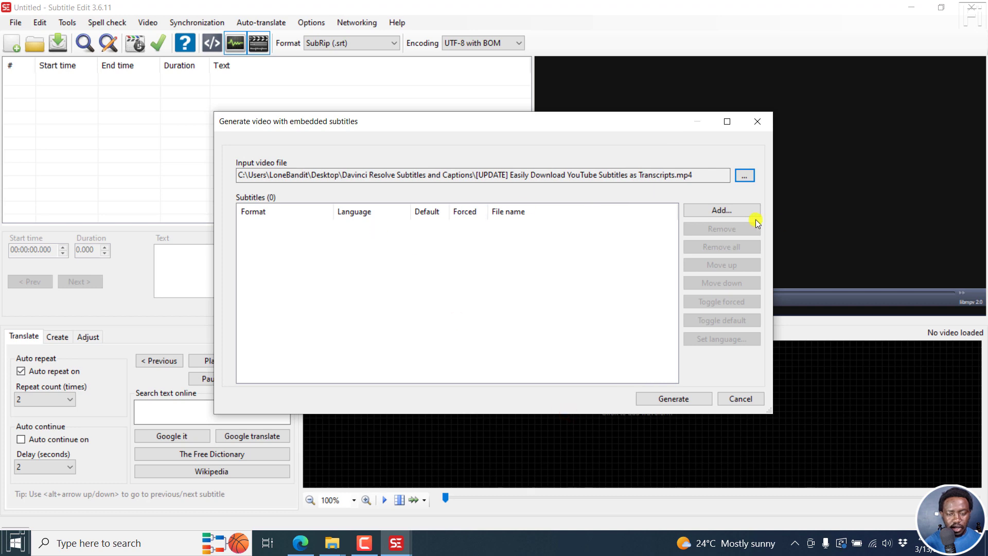
Add the five transcript .srt files as subtitle tracks
left_click(721, 210)
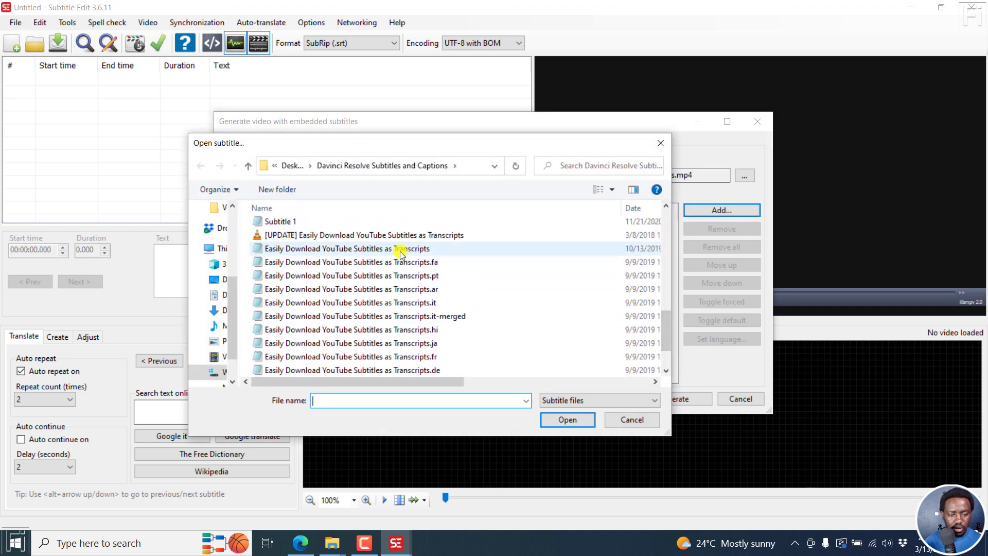
left_click(422, 303)
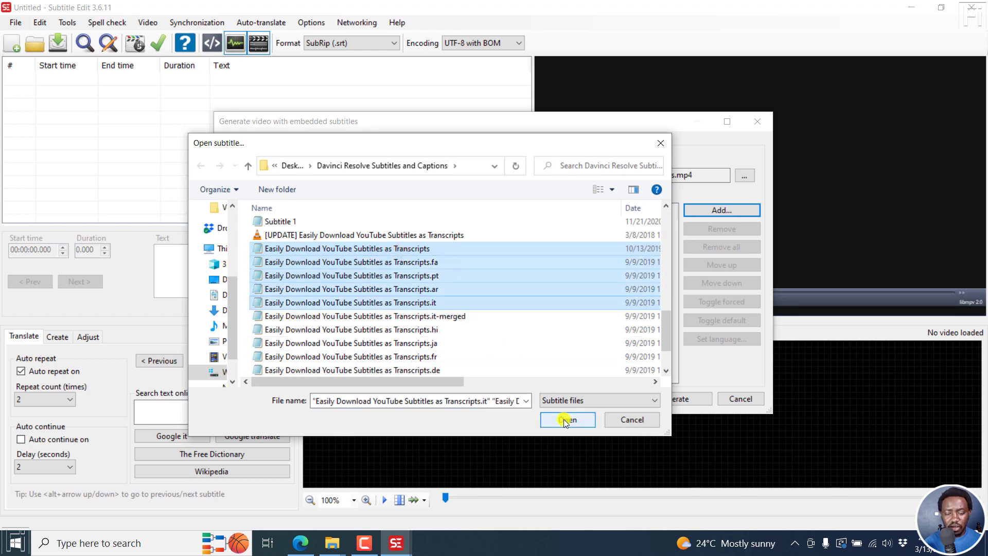
left_click(566, 420)
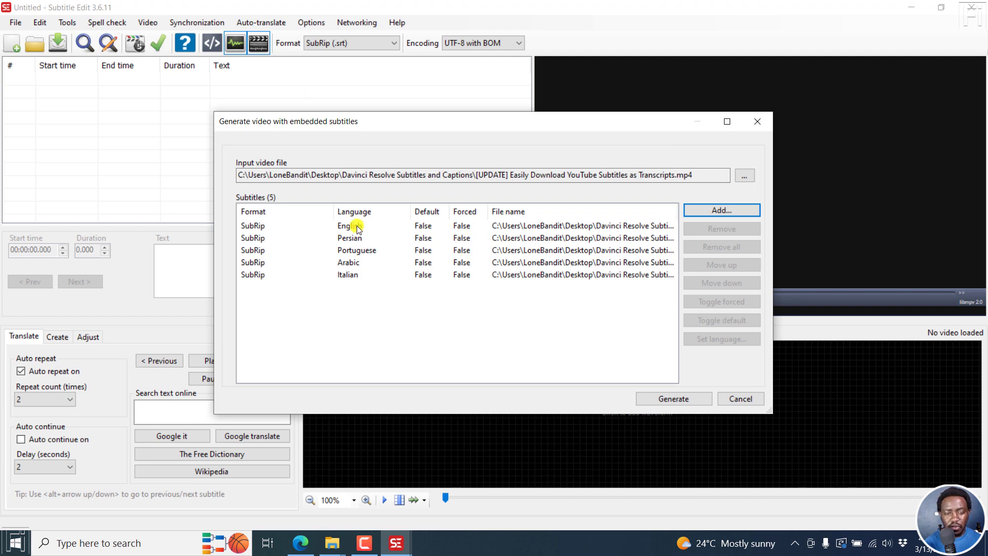
Set the English track as default, then save the generated video as MP4 in Soft subtitles
left_click(349, 225)
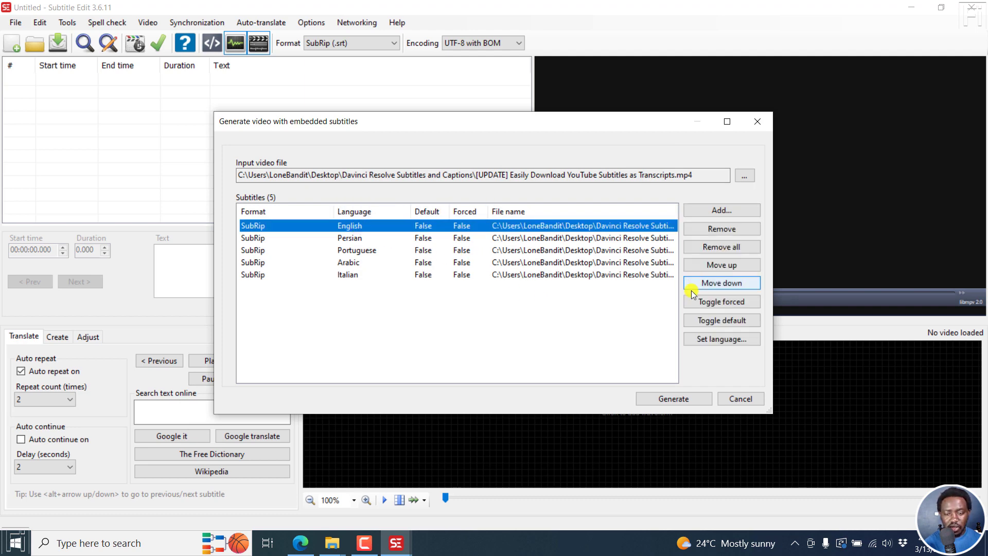
left_click(721, 320)
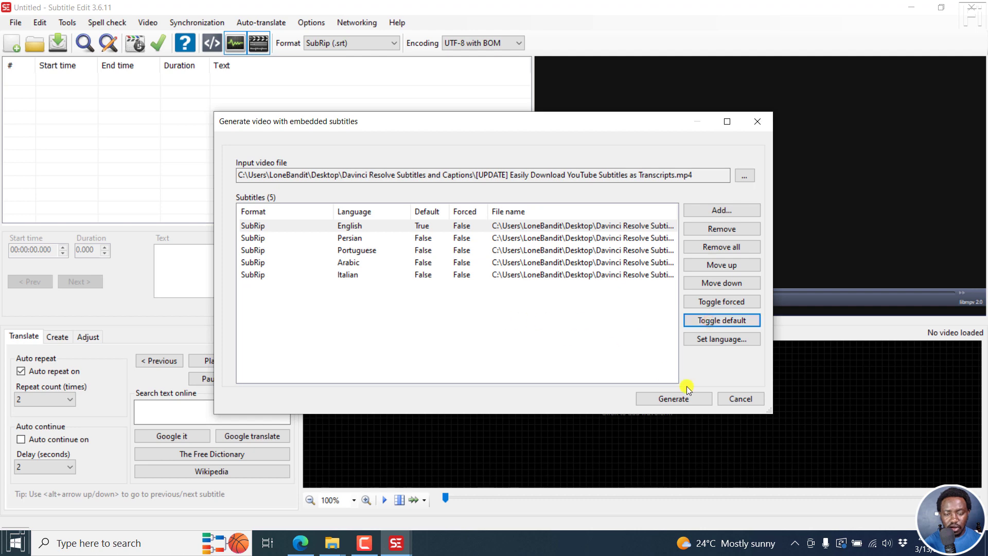
left_click(674, 398)
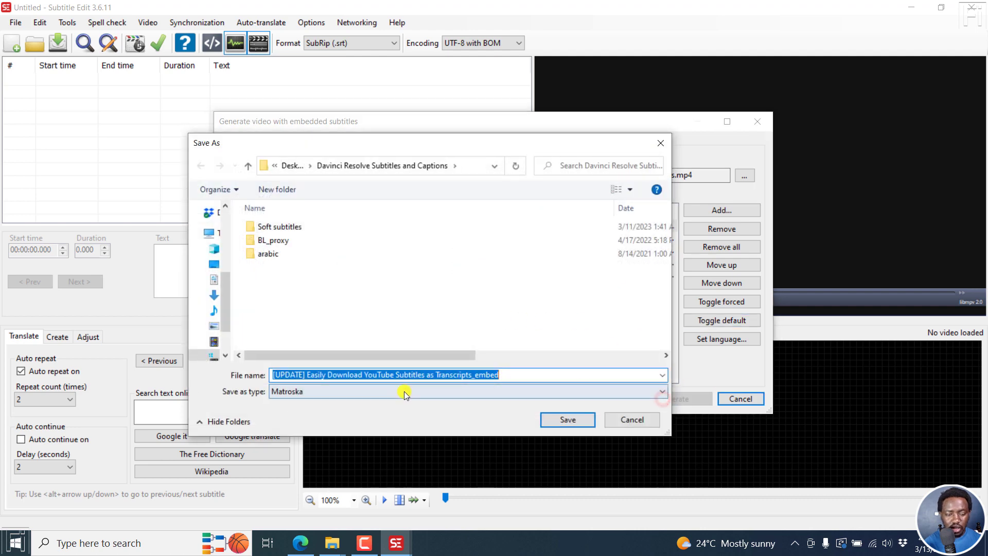
left_click(468, 391)
type(" -")
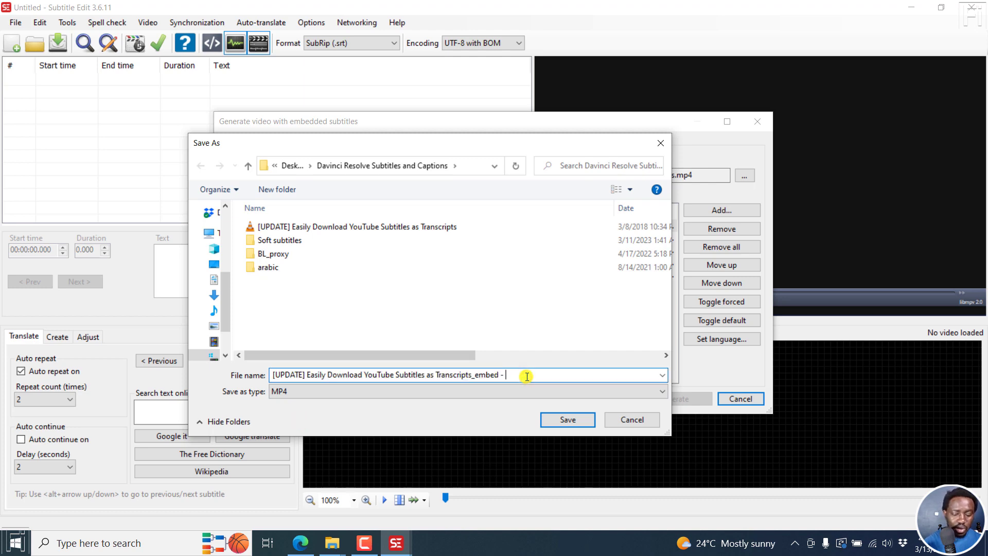
left_click(662, 376)
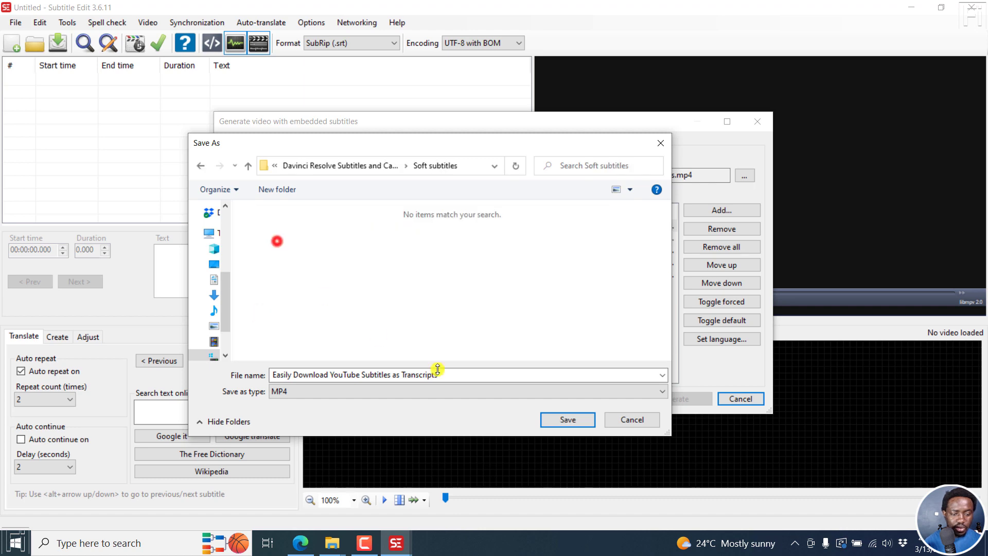
left_click(566, 420)
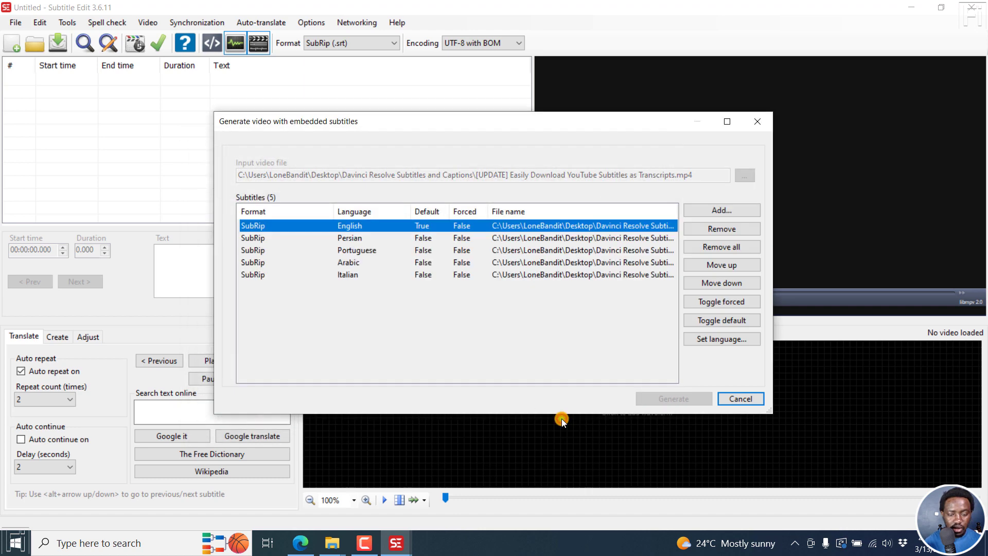
Check VLC's Sub Track menu for the transcripts MP4, find it disabled, and return to Subtitle Edit
left_click(740, 398)
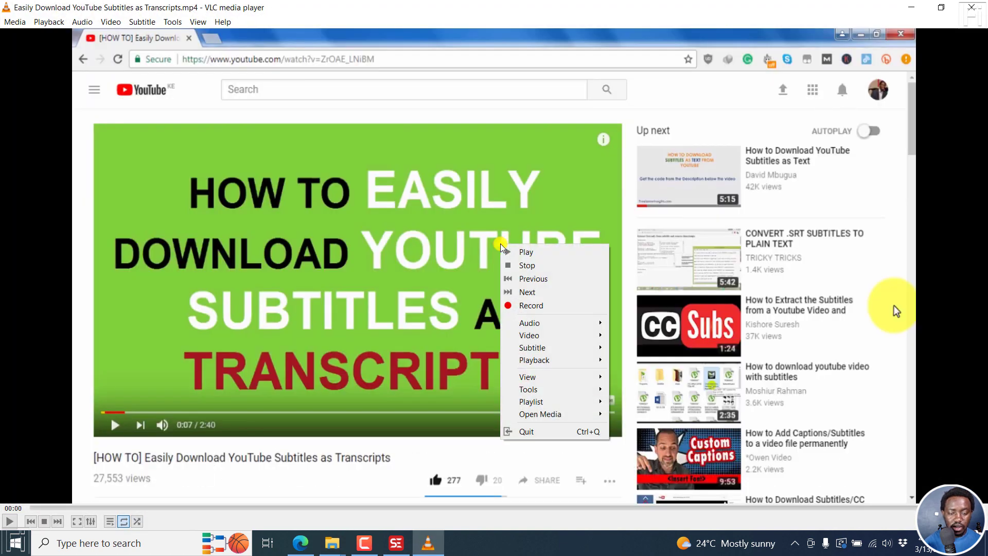
mouse_move(532, 347)
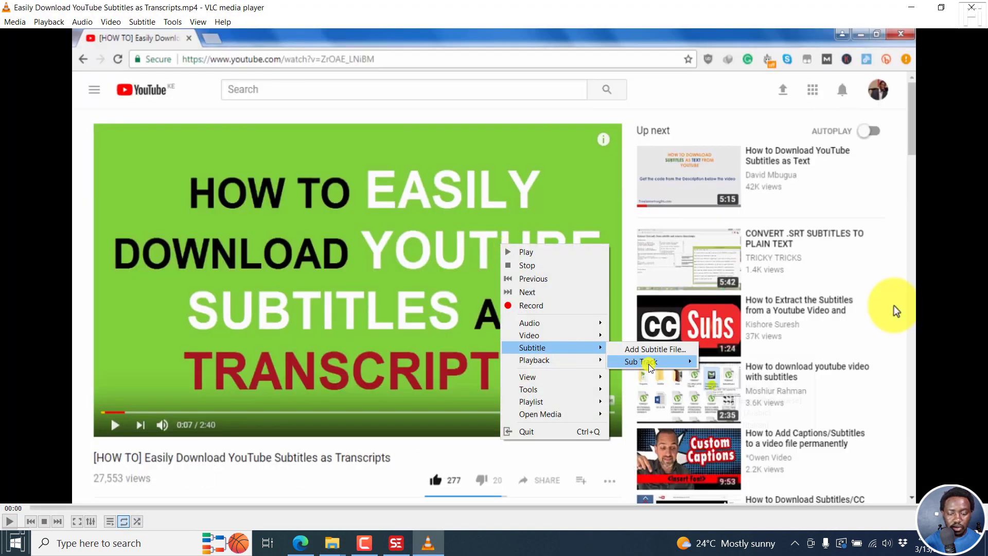
left_click(637, 362)
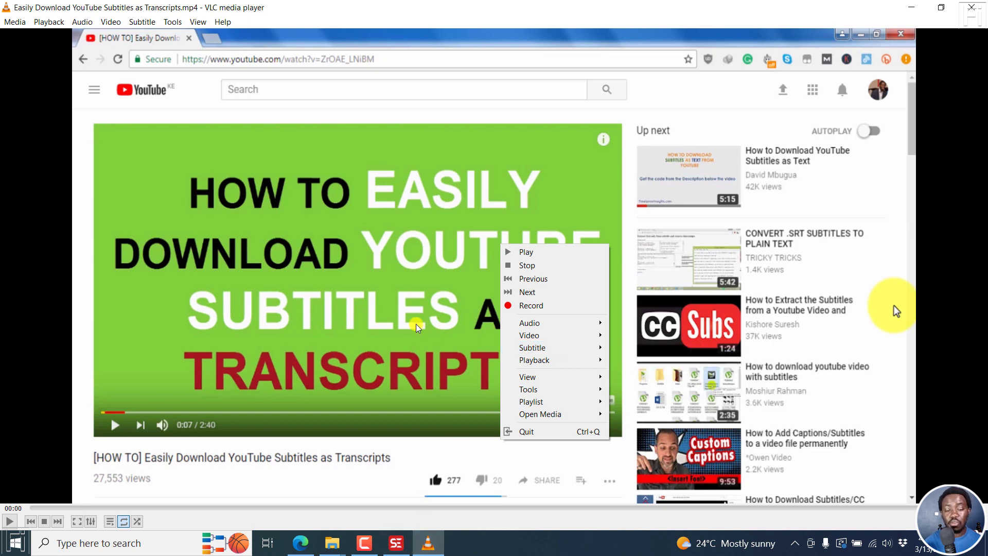
mouse_move(529, 335)
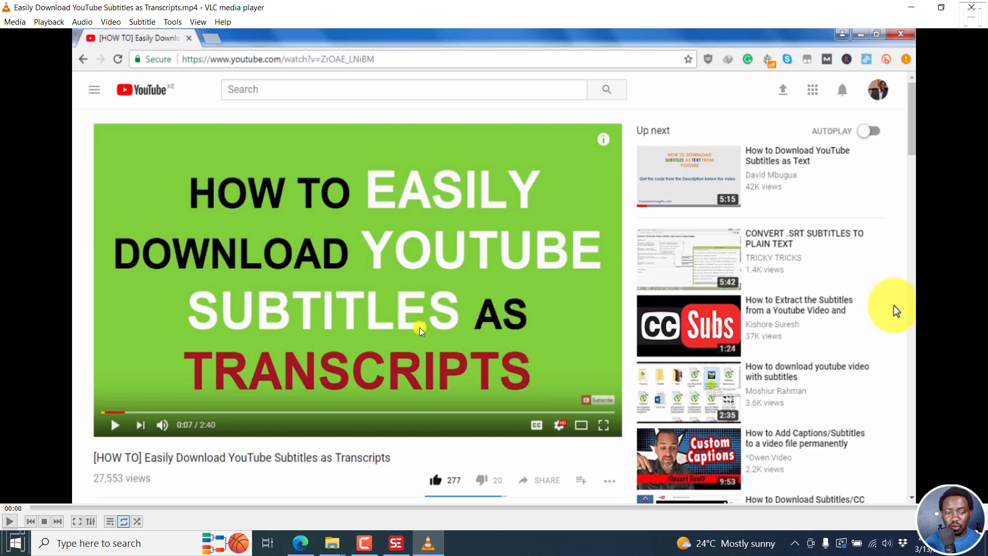
mouse_move(632, 346)
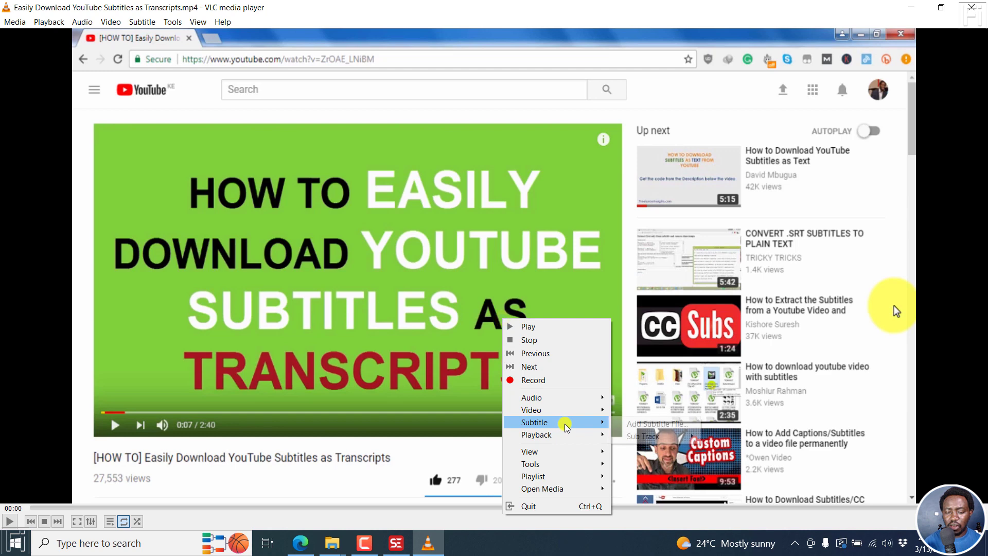
mouse_move(644, 436)
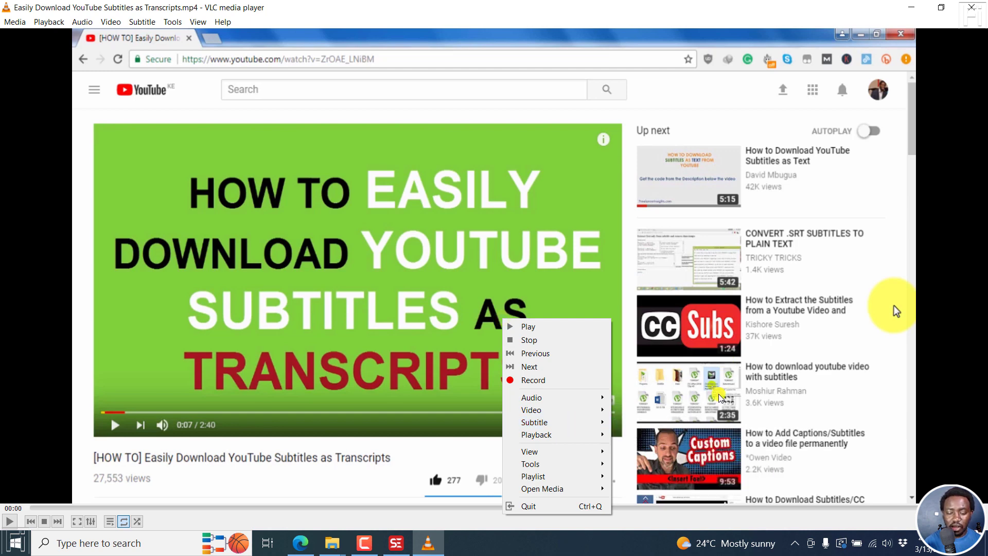
left_click(464, 370)
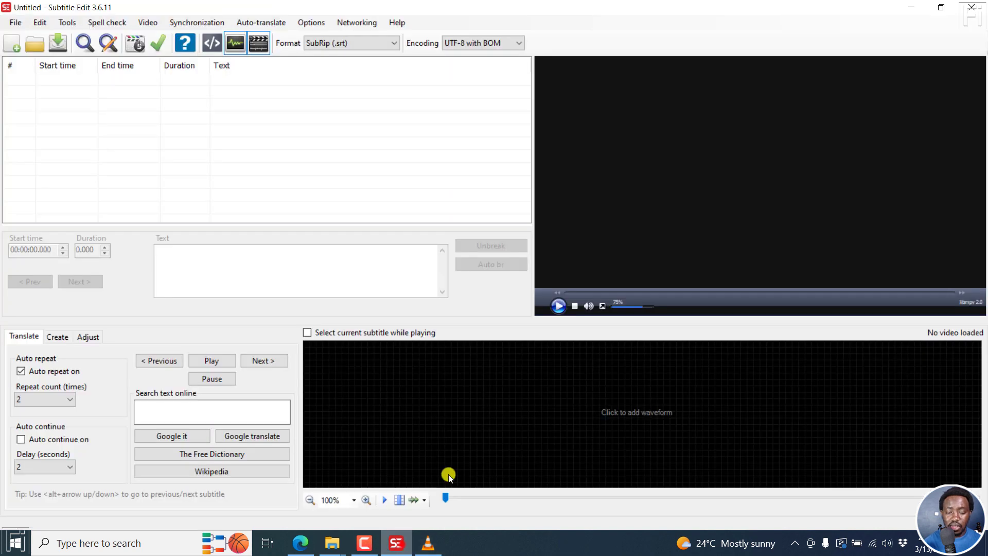
mouse_move(469, 347)
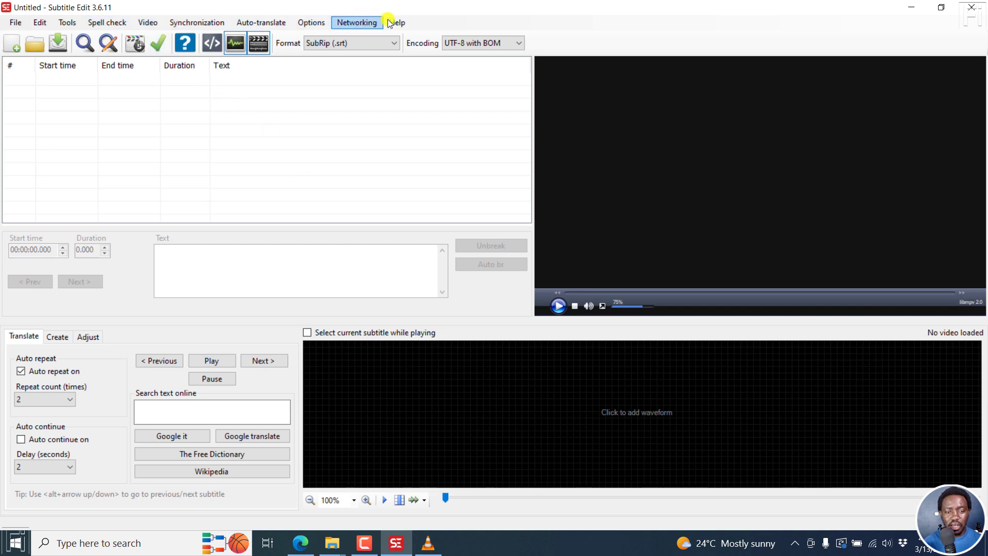
Read version 3.6.11 NEXT beta 164 in the About box, then reopen the Video menu
left_click(396, 22)
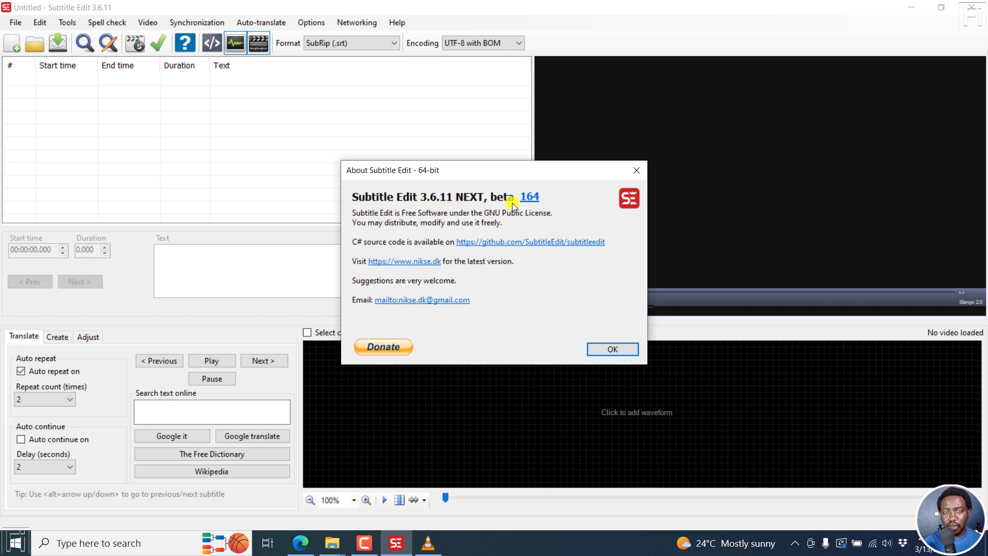
left_click(612, 349)
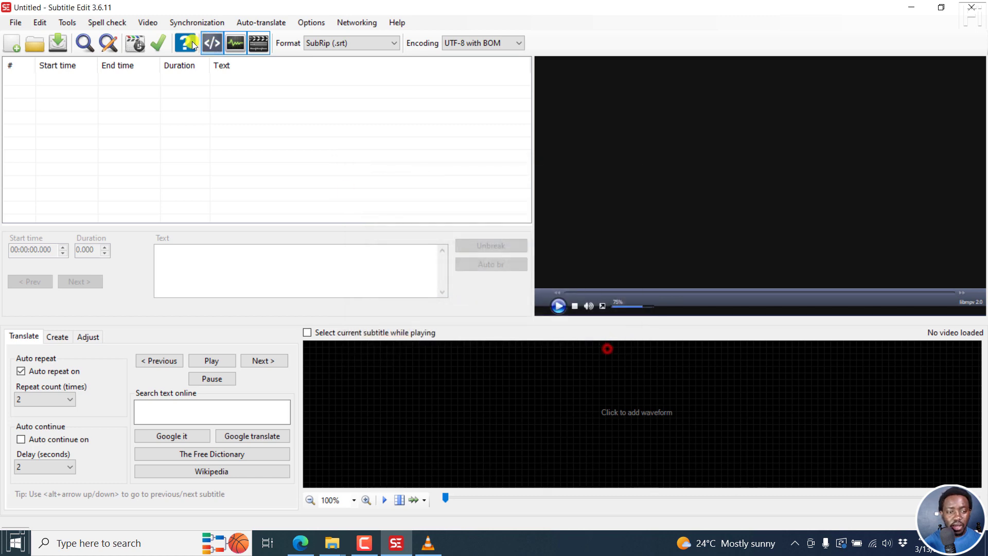
left_click(147, 22)
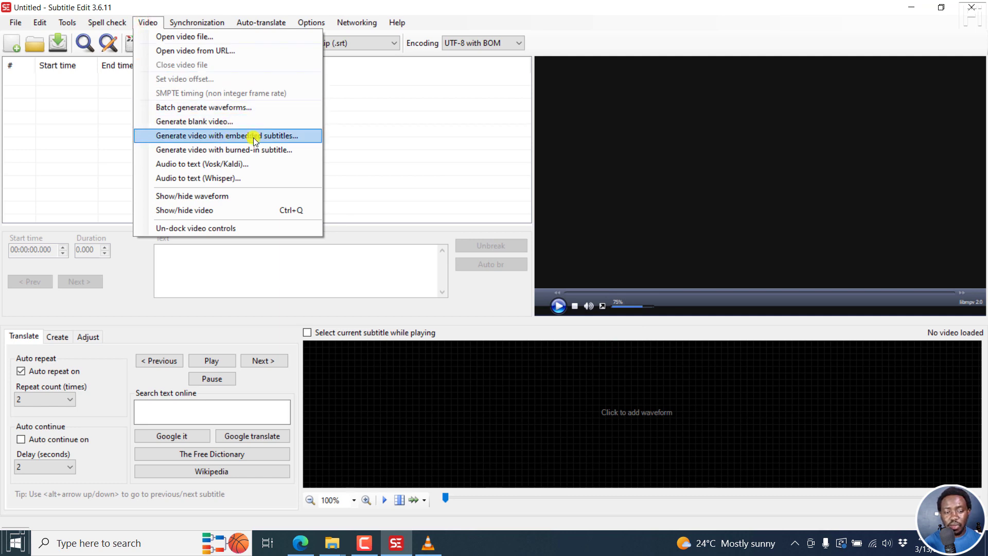
mouse_move(574, 31)
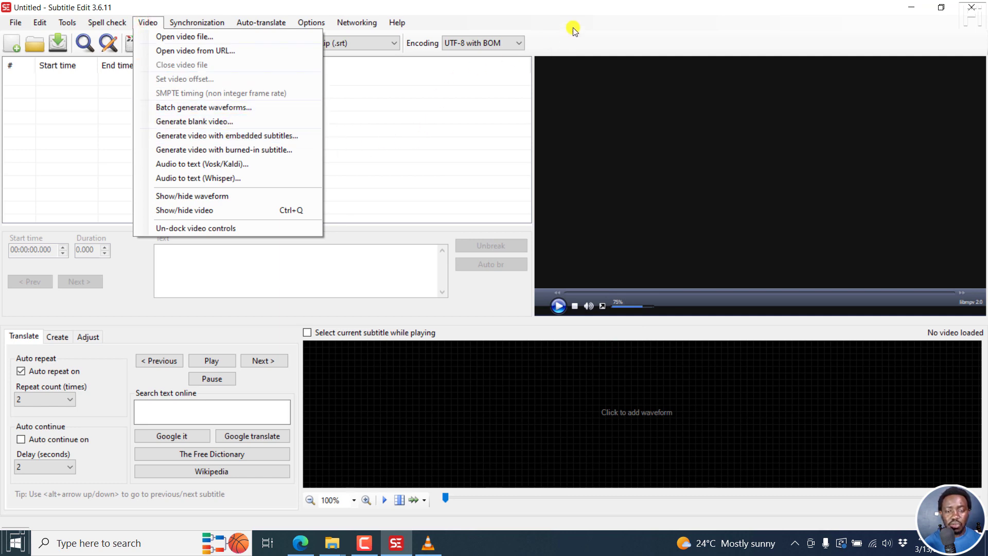